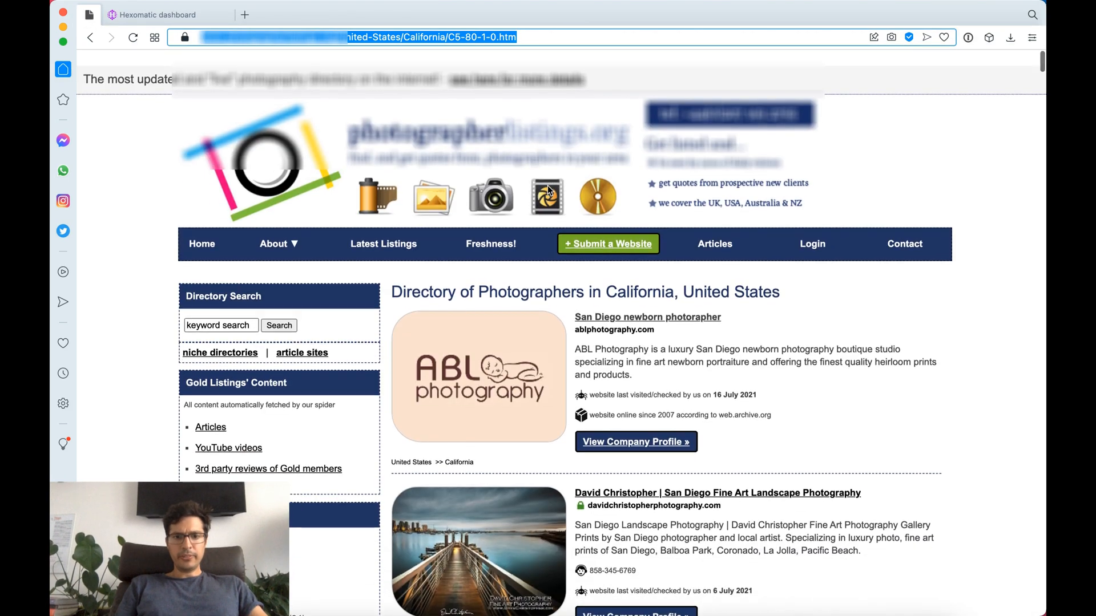
Step: Scroll through the California photographer listings on the directory page
scroll("down", 3)
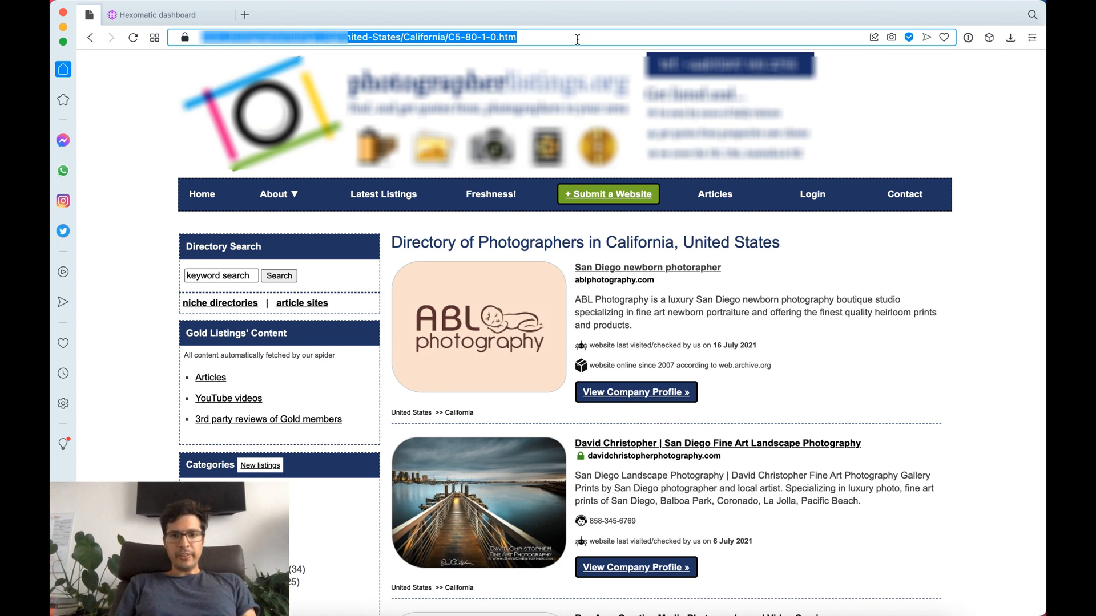
scroll("down", 3)
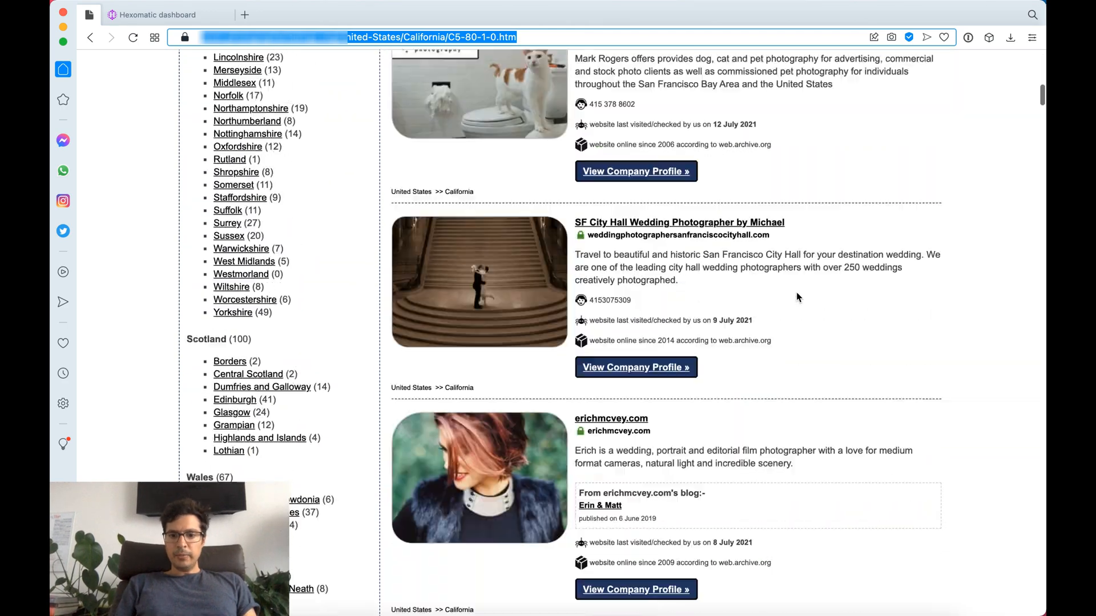
scroll("down", 3)
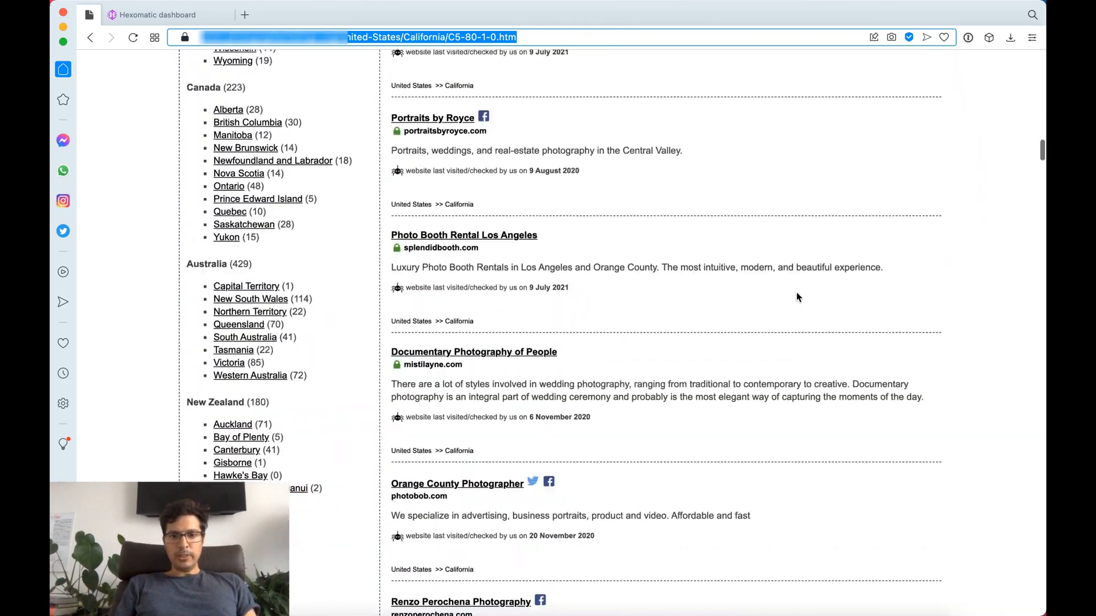
scroll("down", 3)
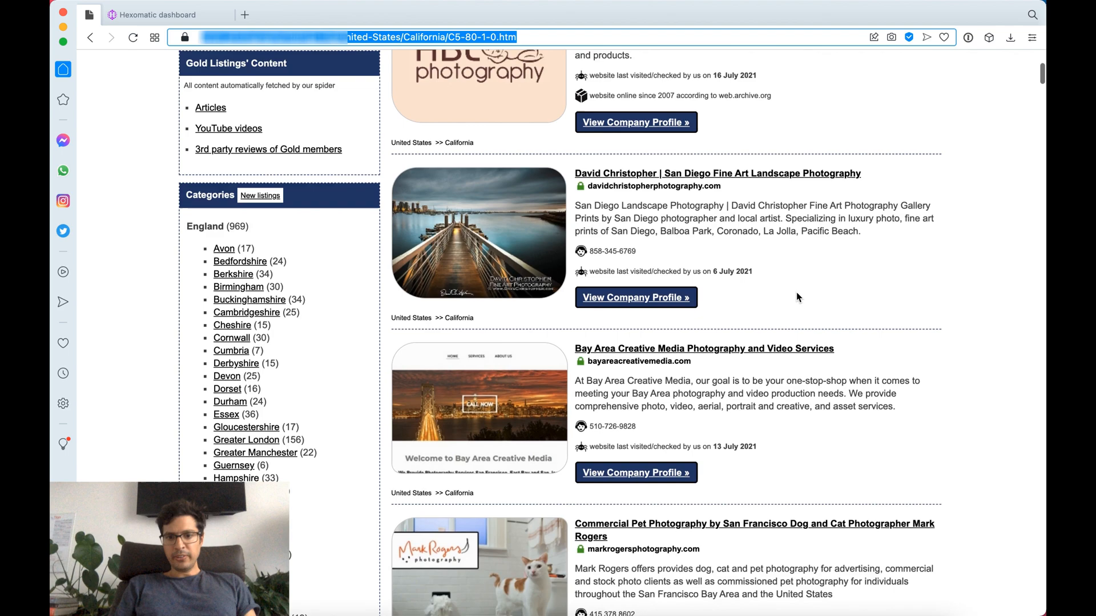
scroll("down", 3)
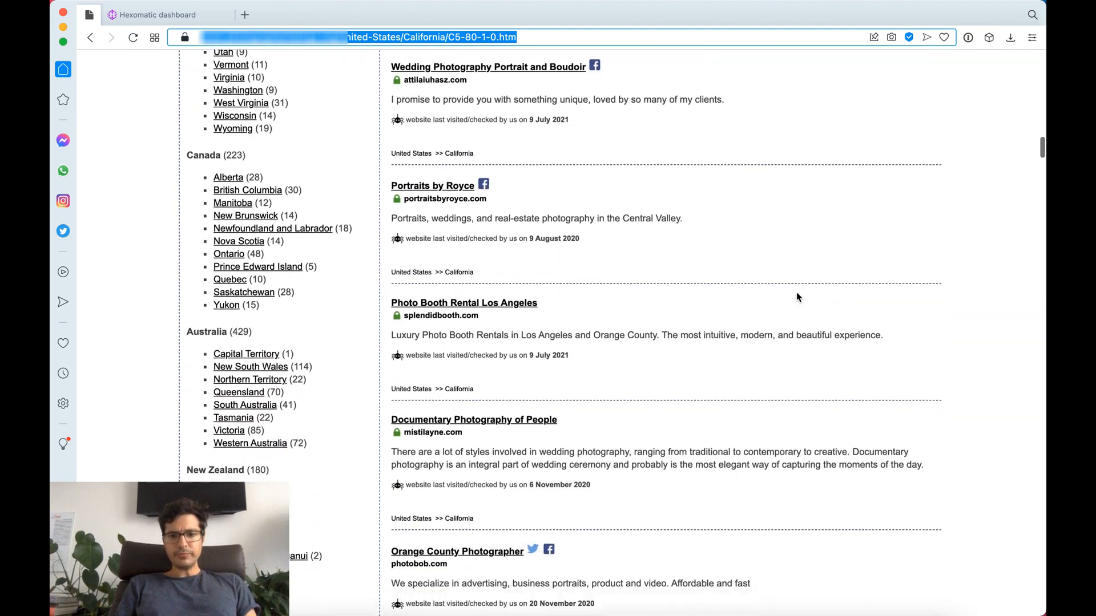
scroll("down", 3)
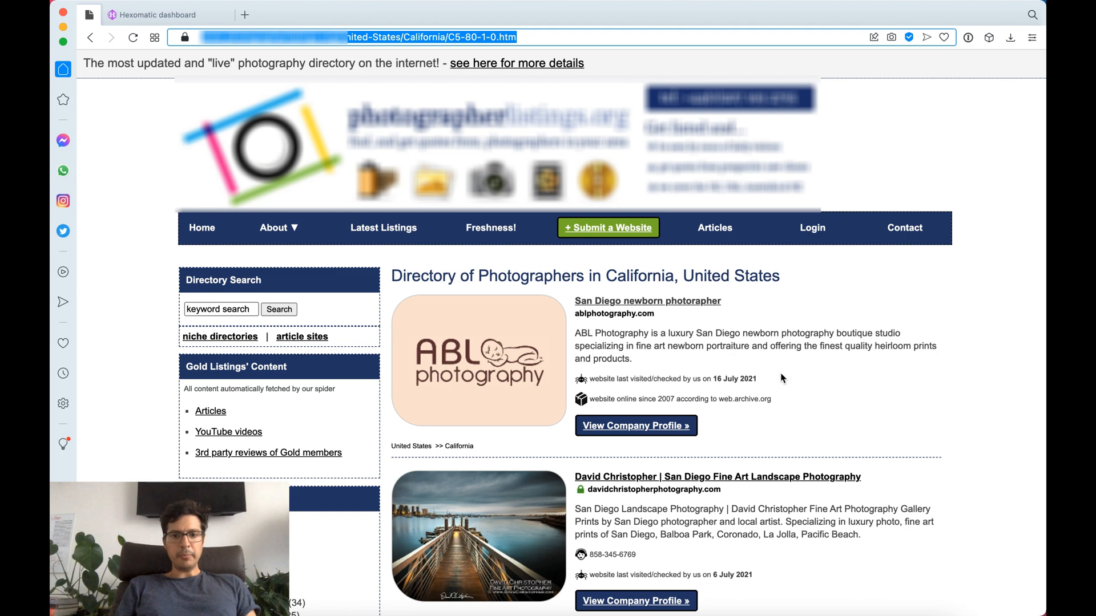
scroll("down", 3)
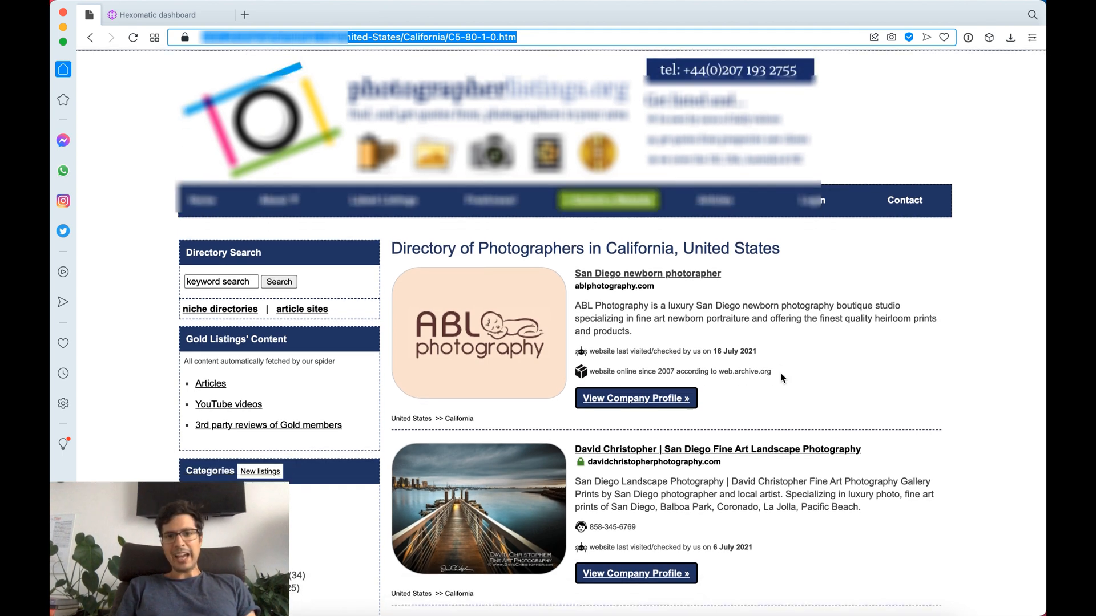
scroll("down", 3)
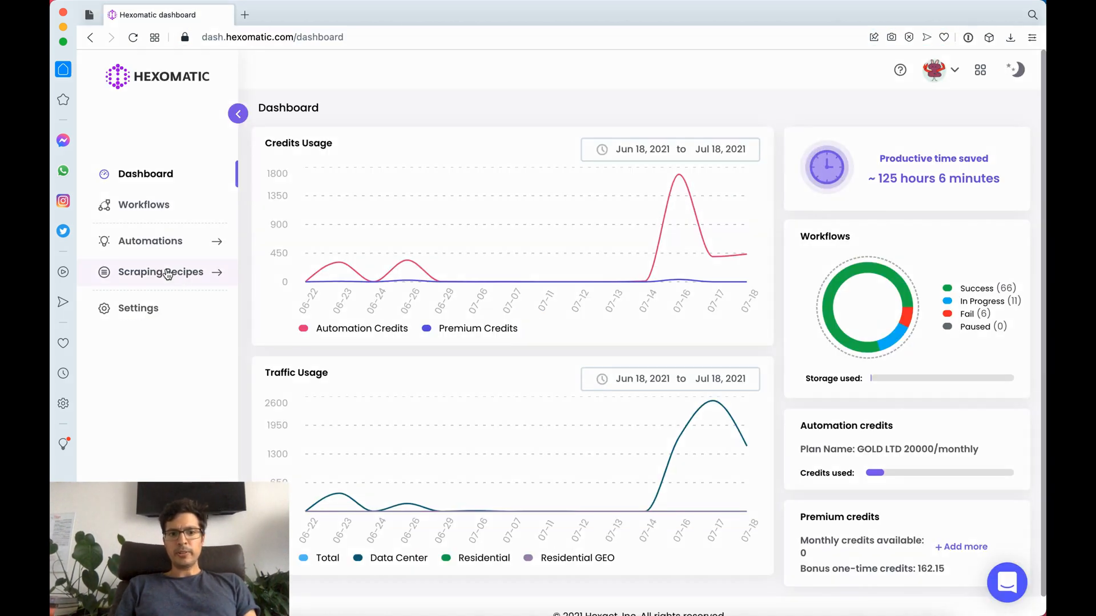
Step: Start a new scraping recipe from the Scraping Recipes section
left_click(160, 271)
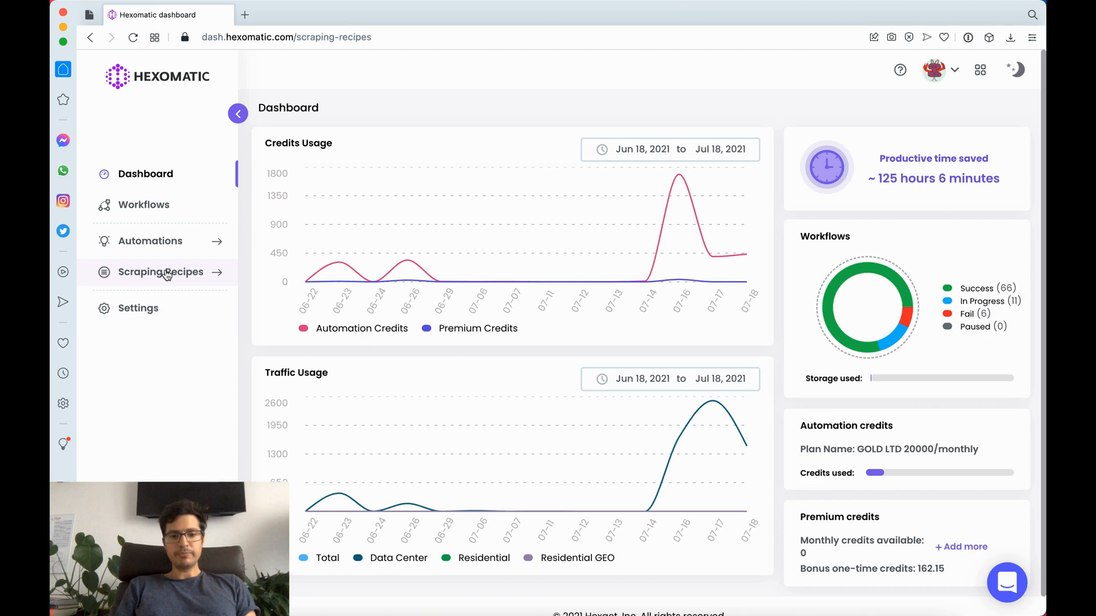
left_click(160, 271)
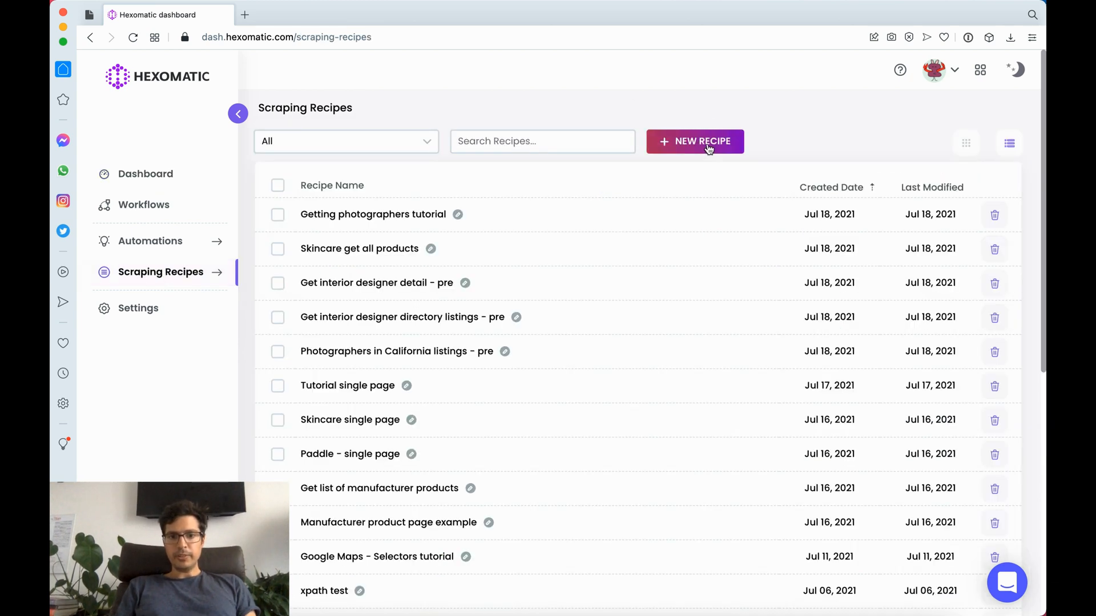
left_click(694, 142)
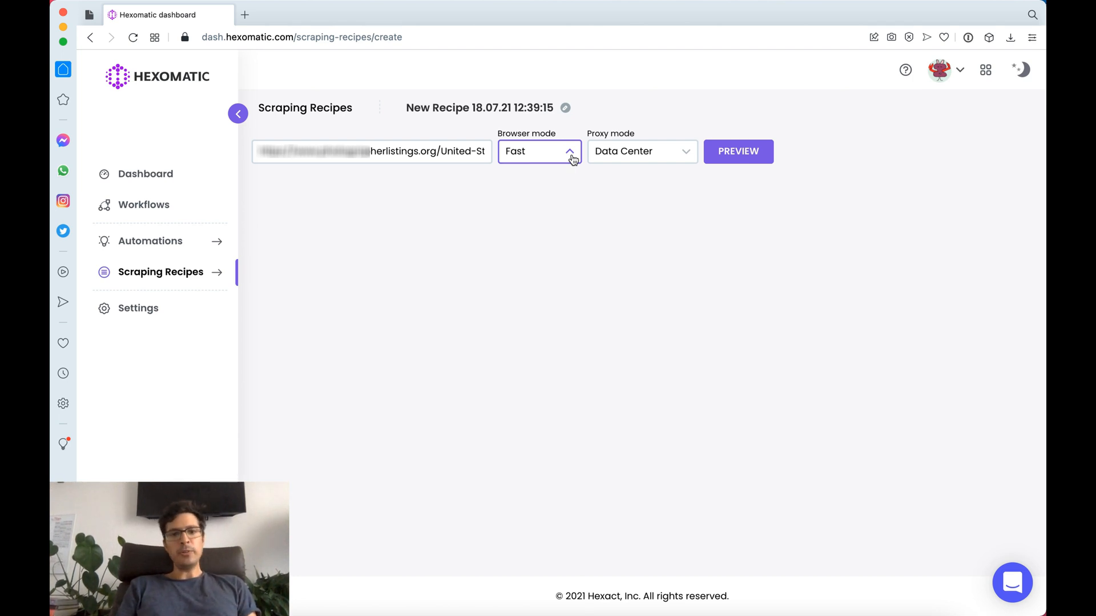
mouse_move(714, 151)
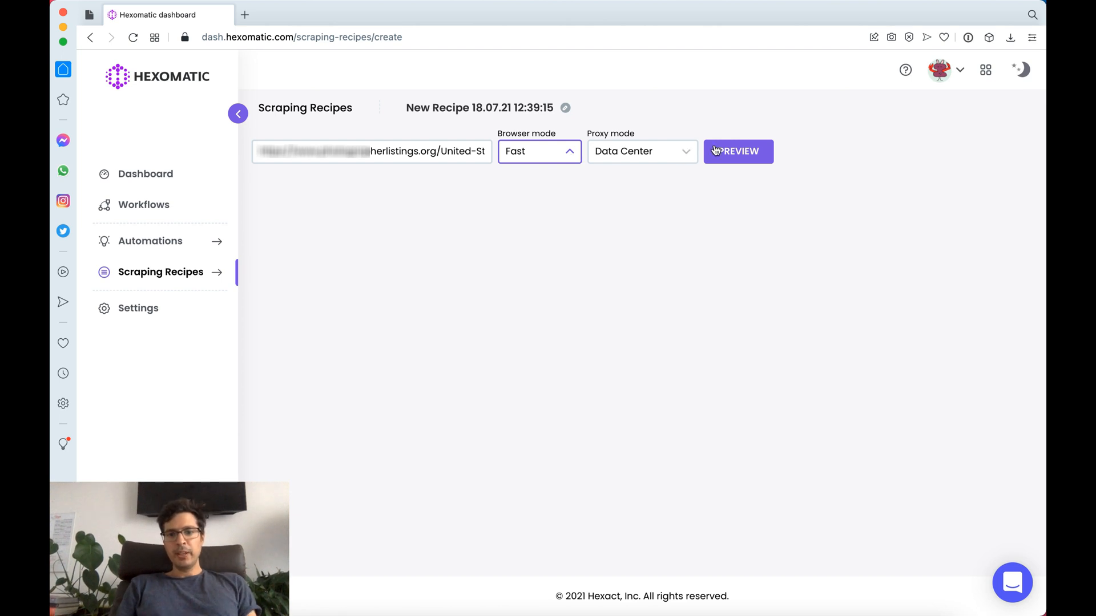
Step: Preview the California photographer listings page inside the new recipe
left_click(737, 150)
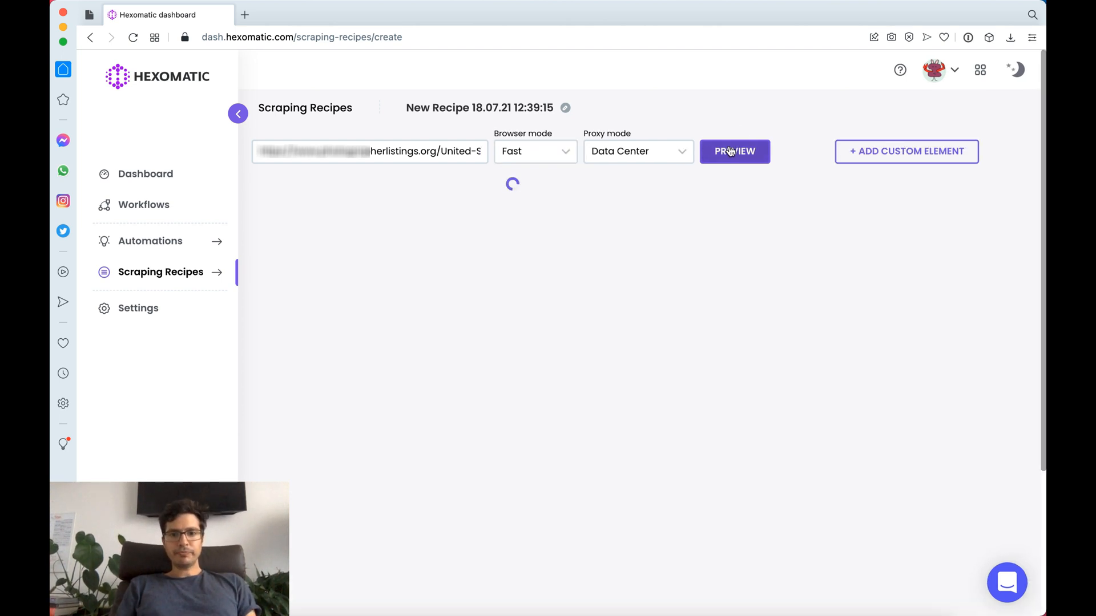
left_click(734, 150)
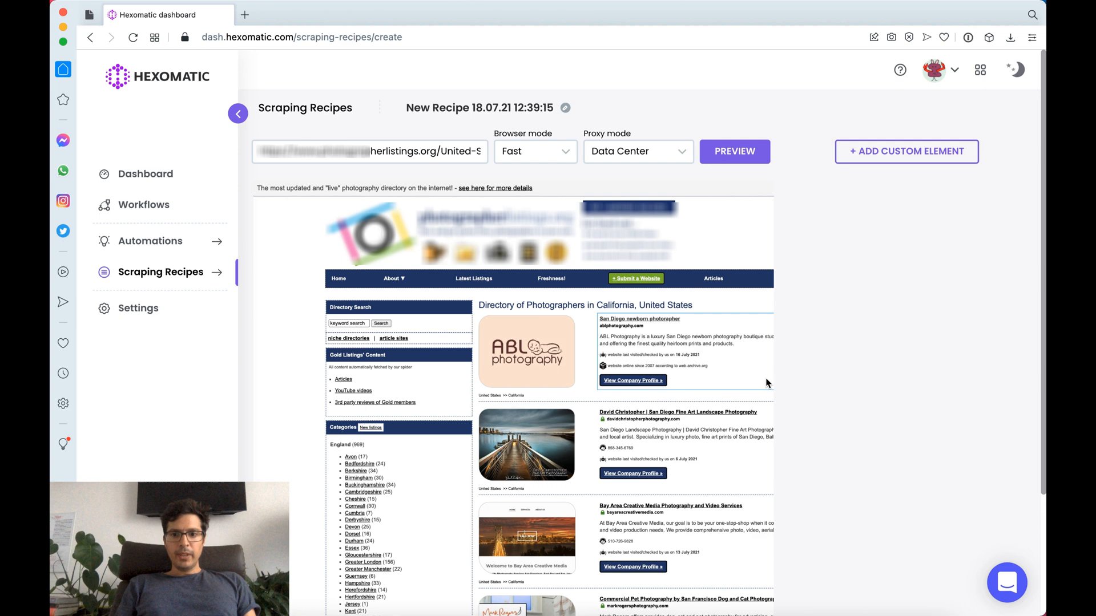
scroll("down", 3)
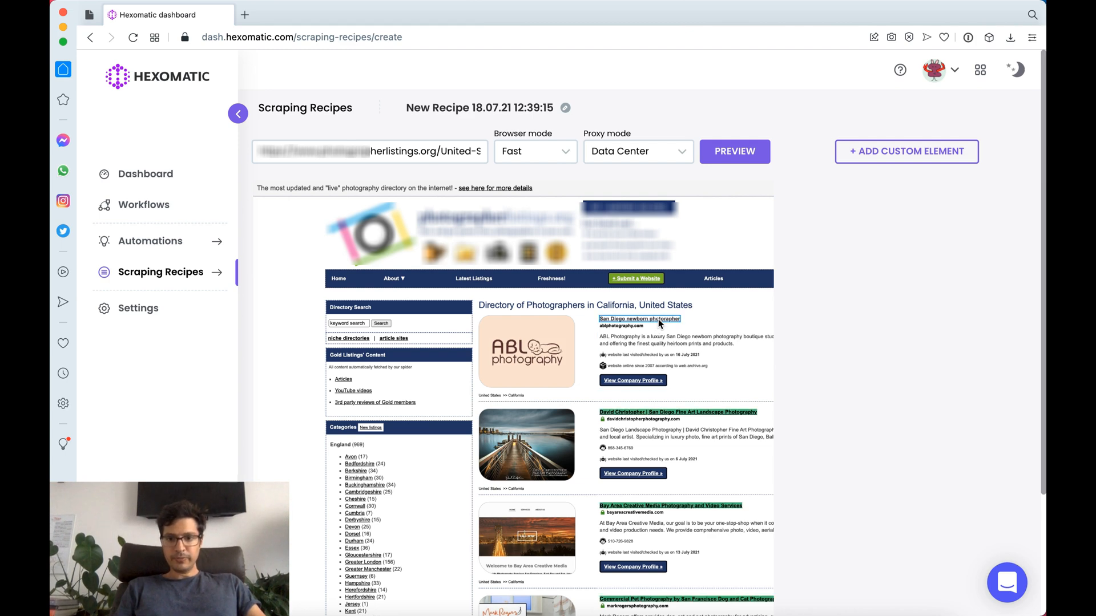
Step: Select all listing titles as a Text field labelled Business_name
left_click(638, 318)
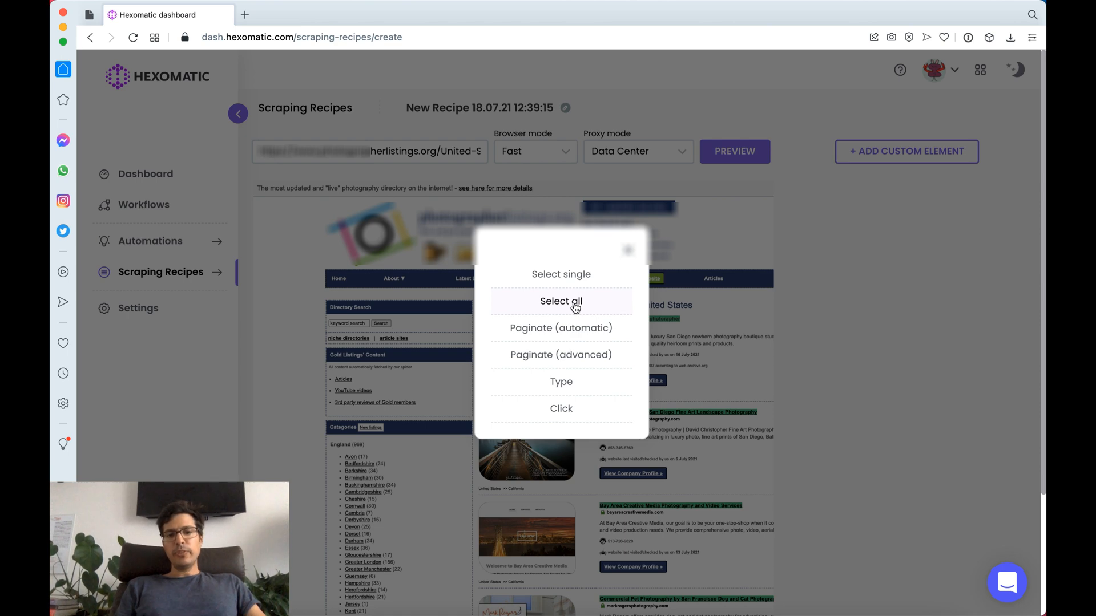
left_click(561, 300)
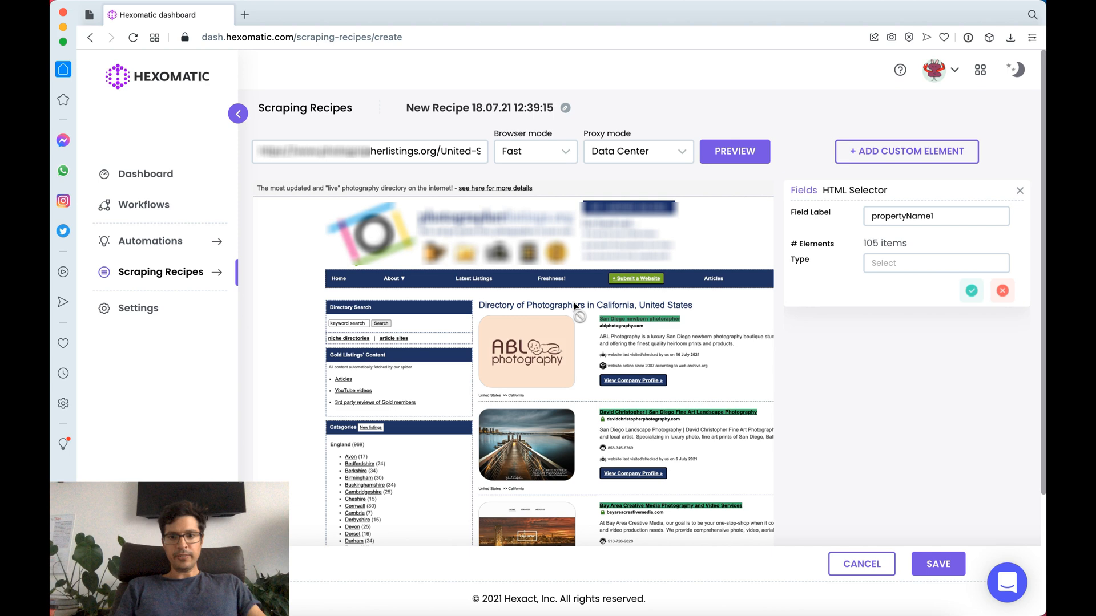
scroll("down", 3)
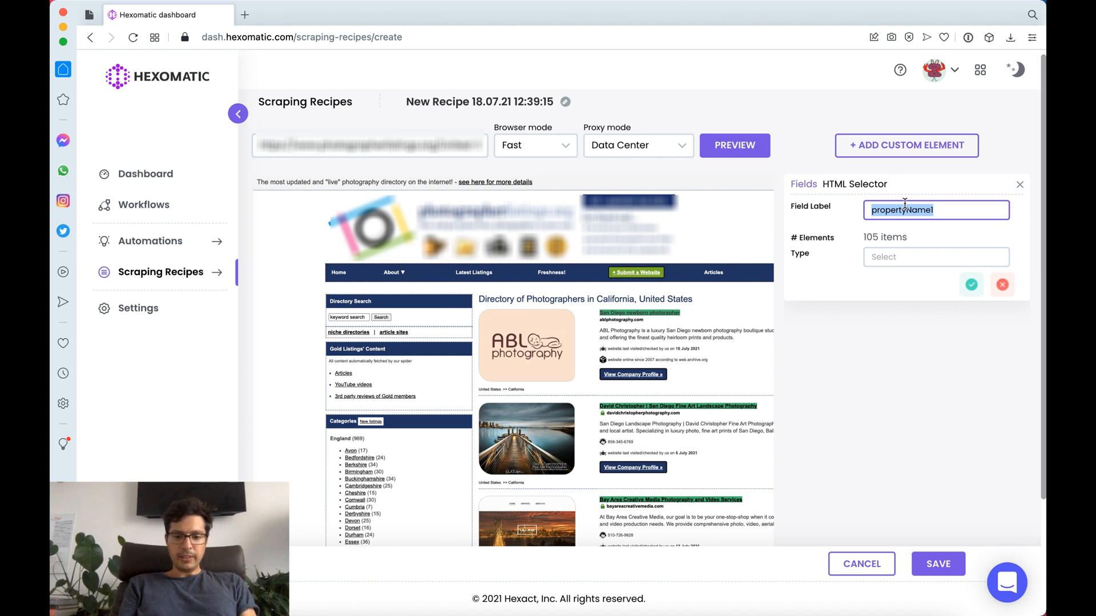
type("Business_")
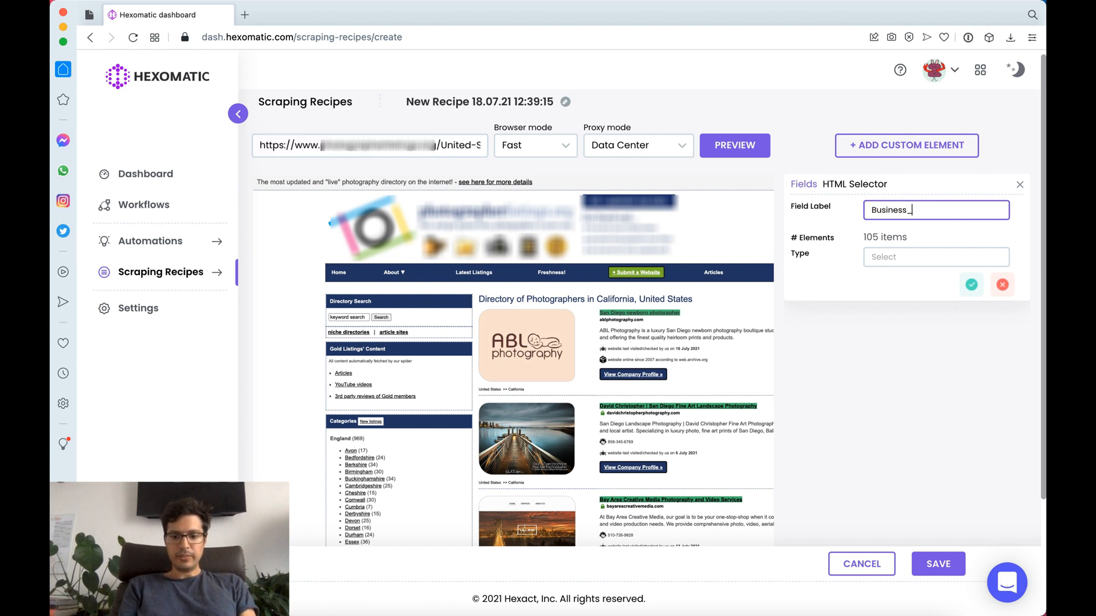
left_click(935, 257)
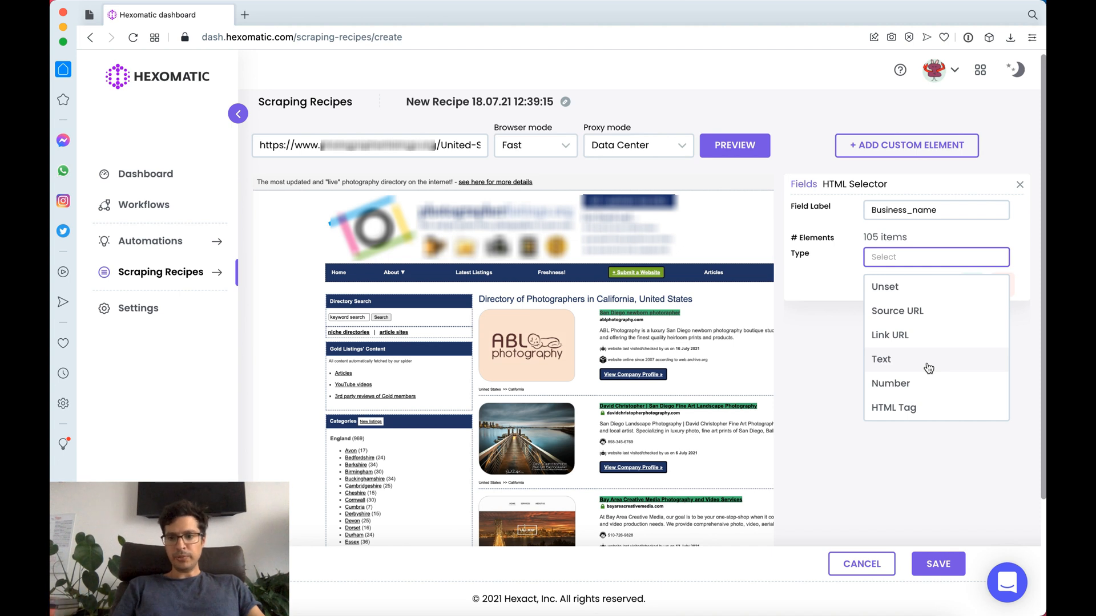
left_click(880, 359)
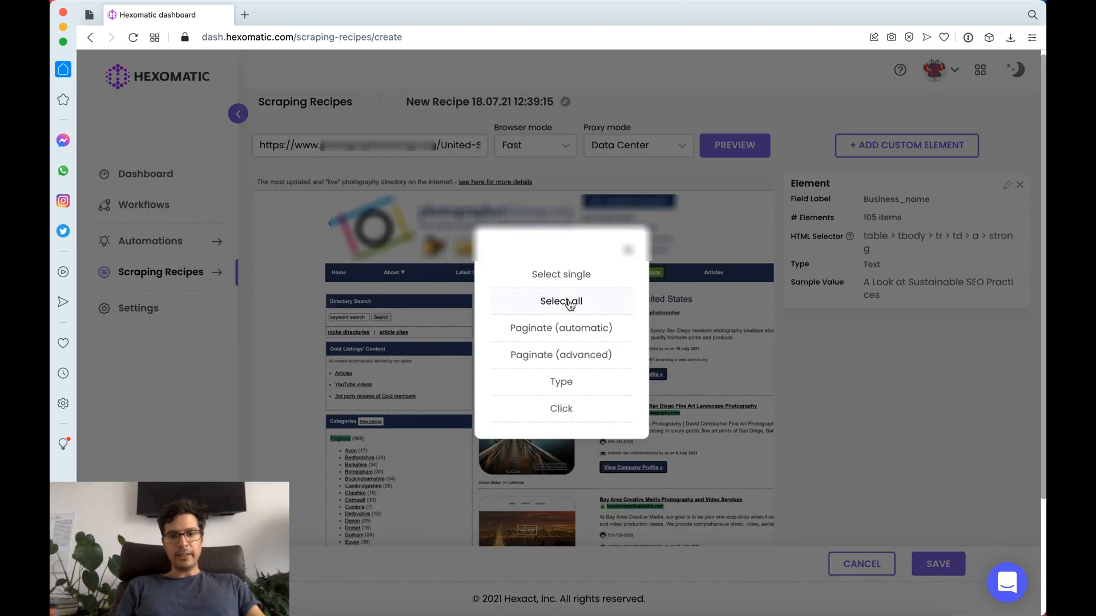
Step: Select all listing domains as a Text field labelled Domain_name and confirm it
left_click(560, 301)
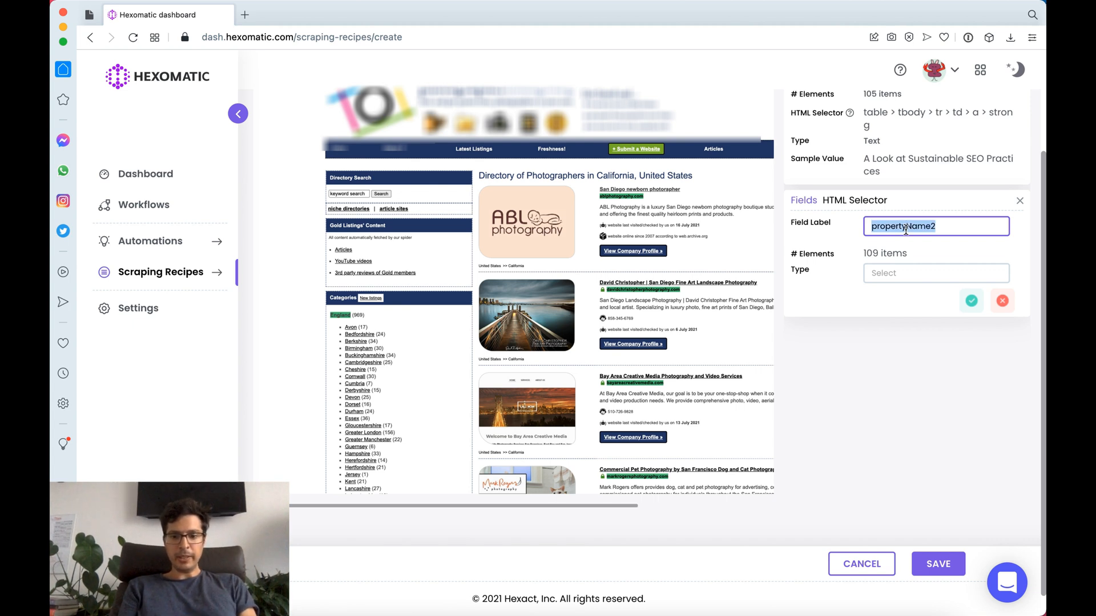
type("DO")
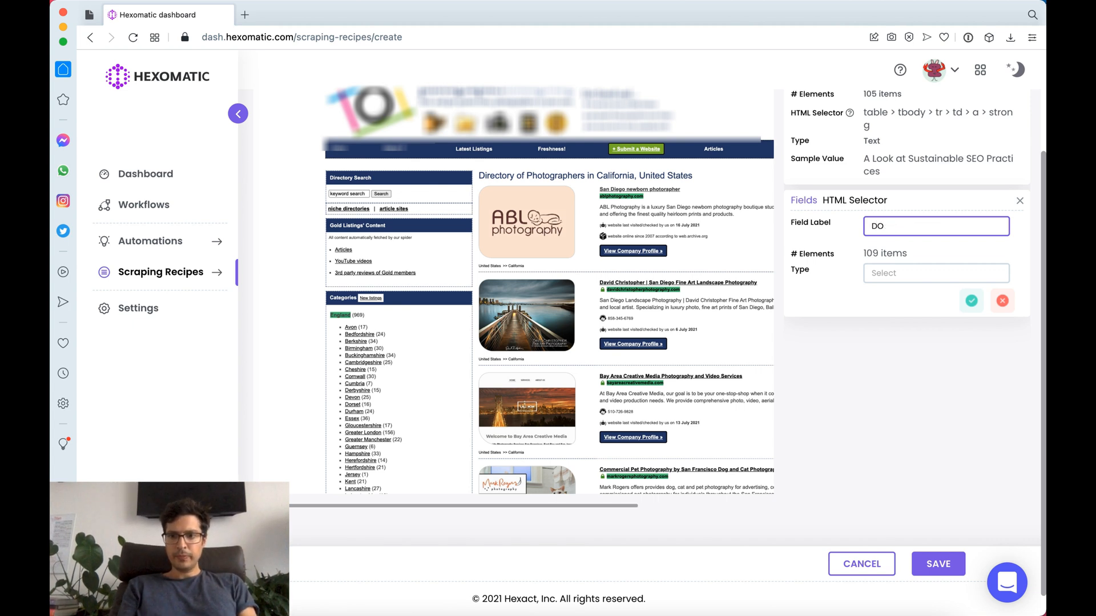
type("Domain_name")
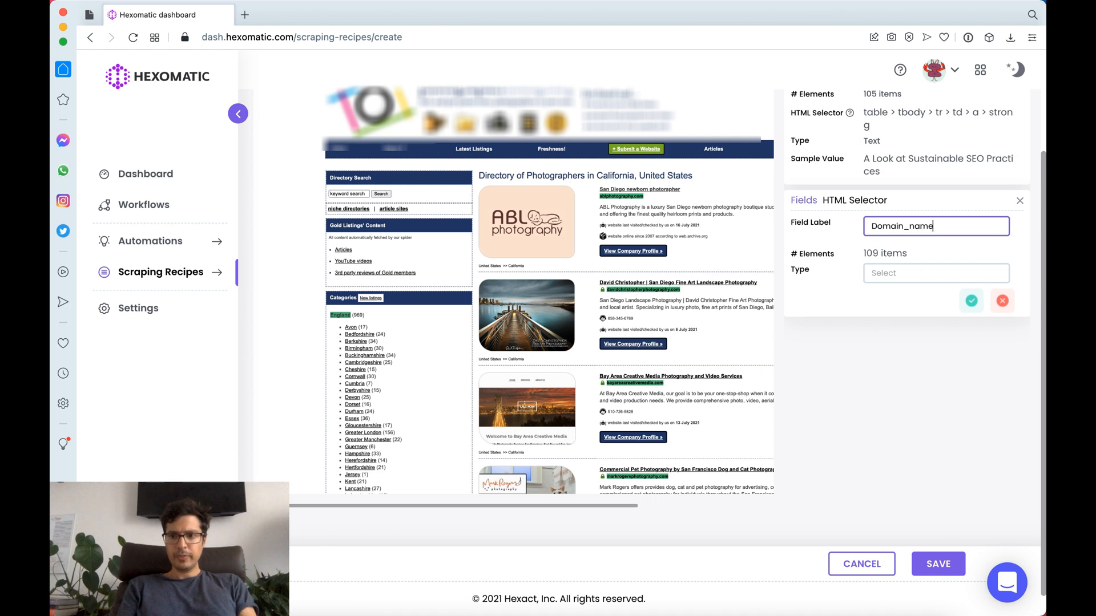
left_click(934, 273)
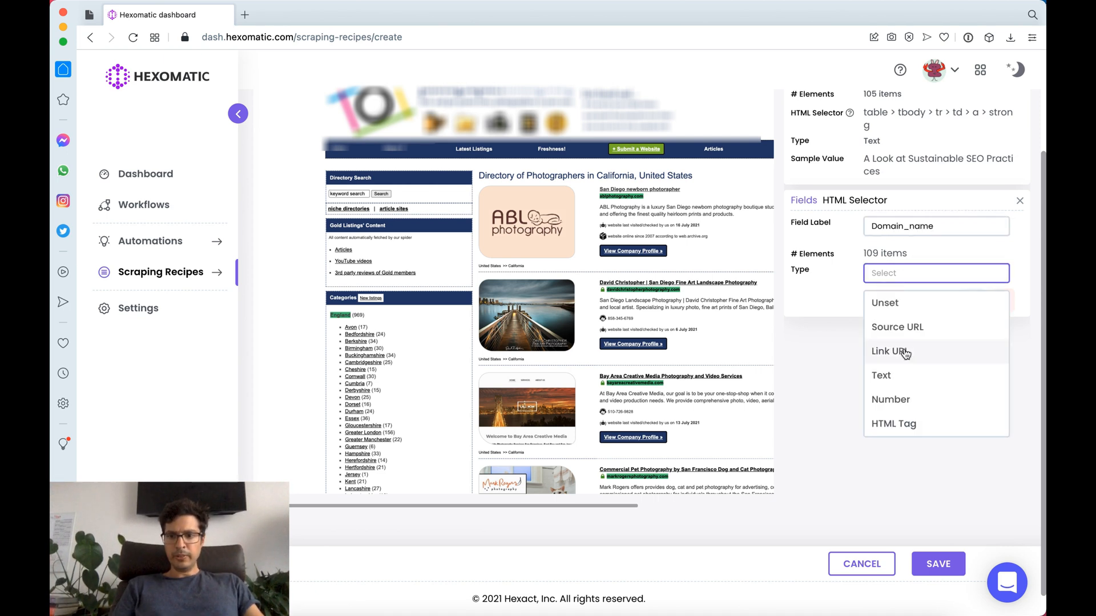
mouse_move(902, 376)
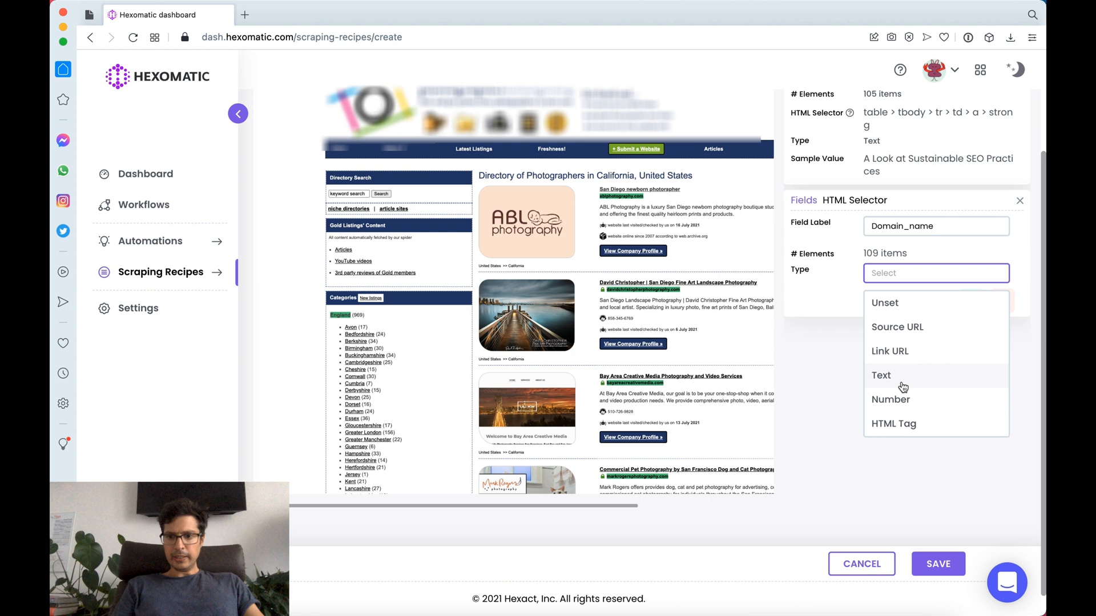
left_click(881, 376)
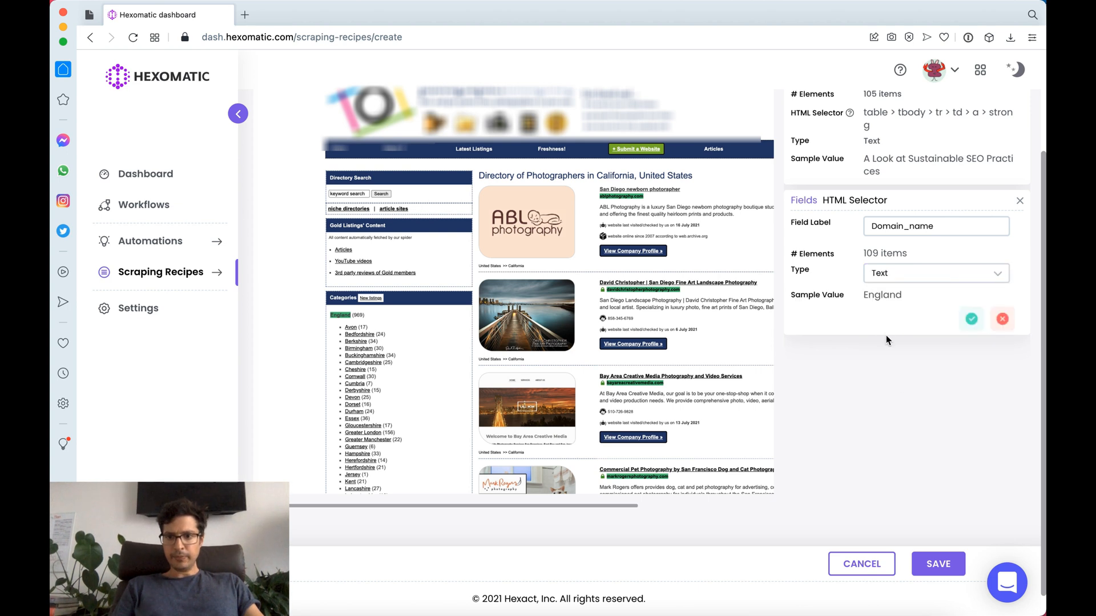
left_click(970, 319)
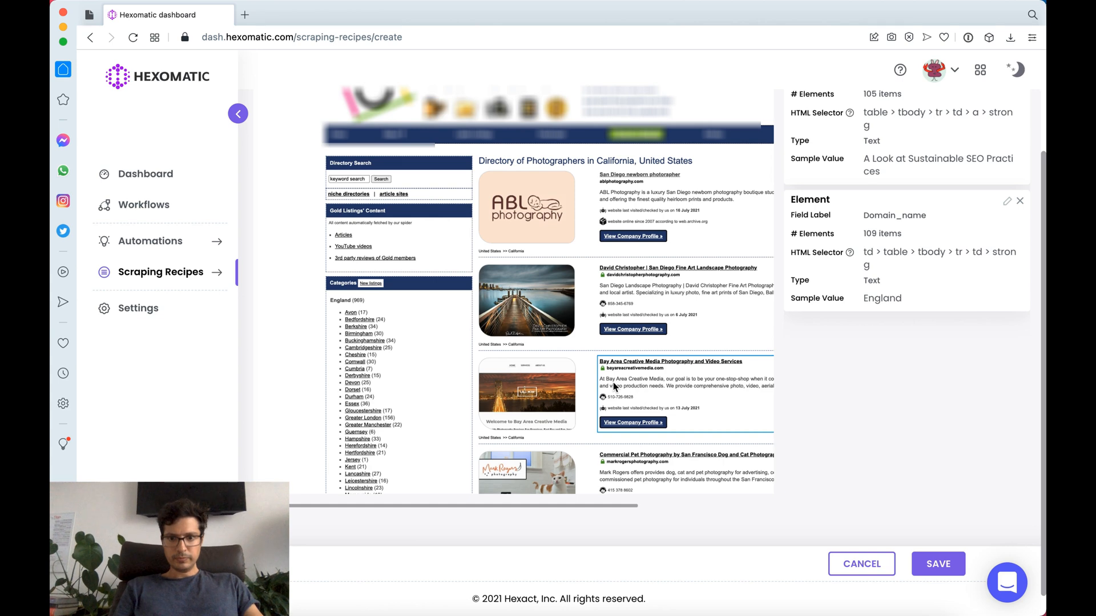
scroll("down", 3)
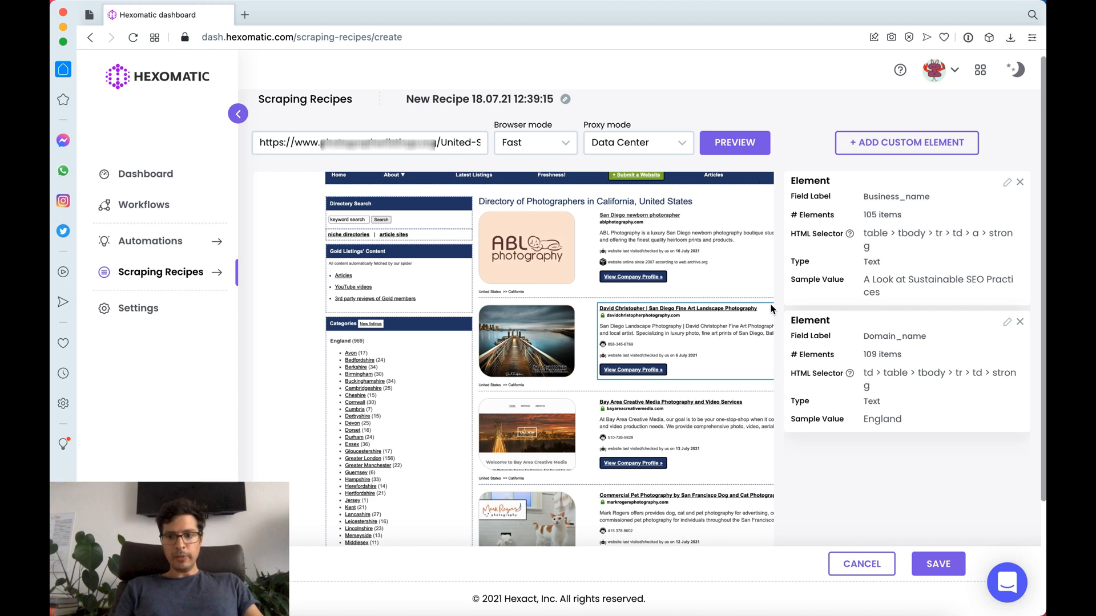
Step: Set the page 2 link to Paginate (automatic) for 2 pages and proceed
scroll("down", 3)
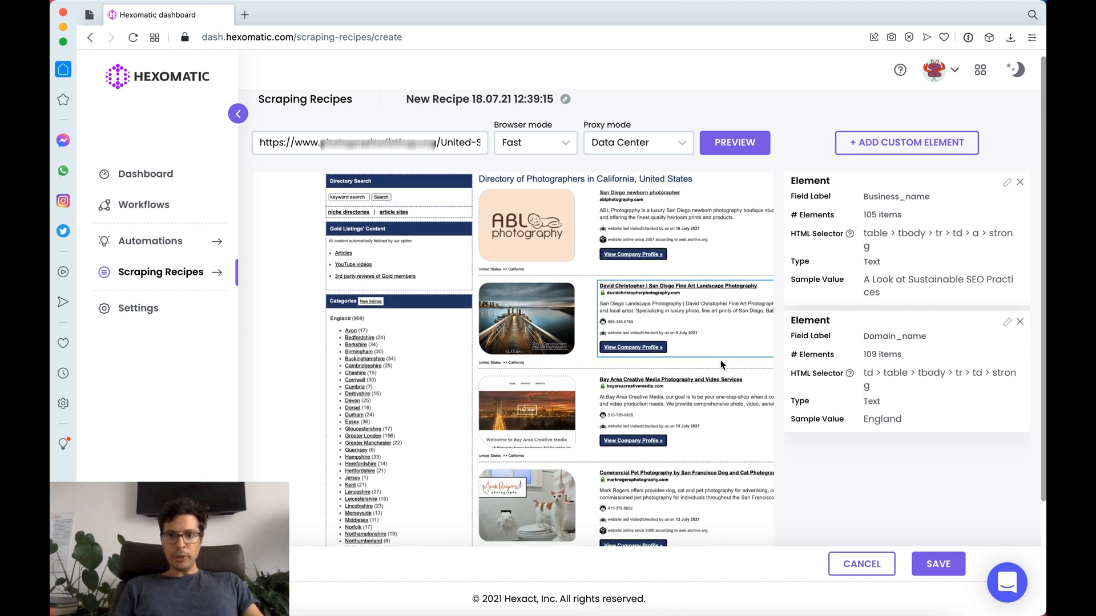
scroll("down", 3)
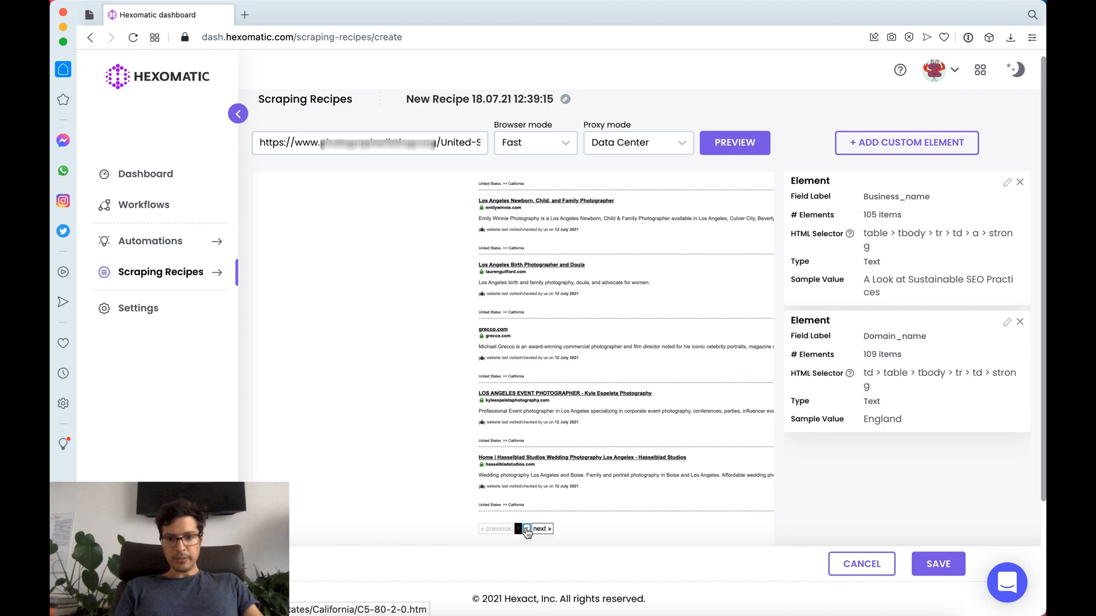
left_click(525, 529)
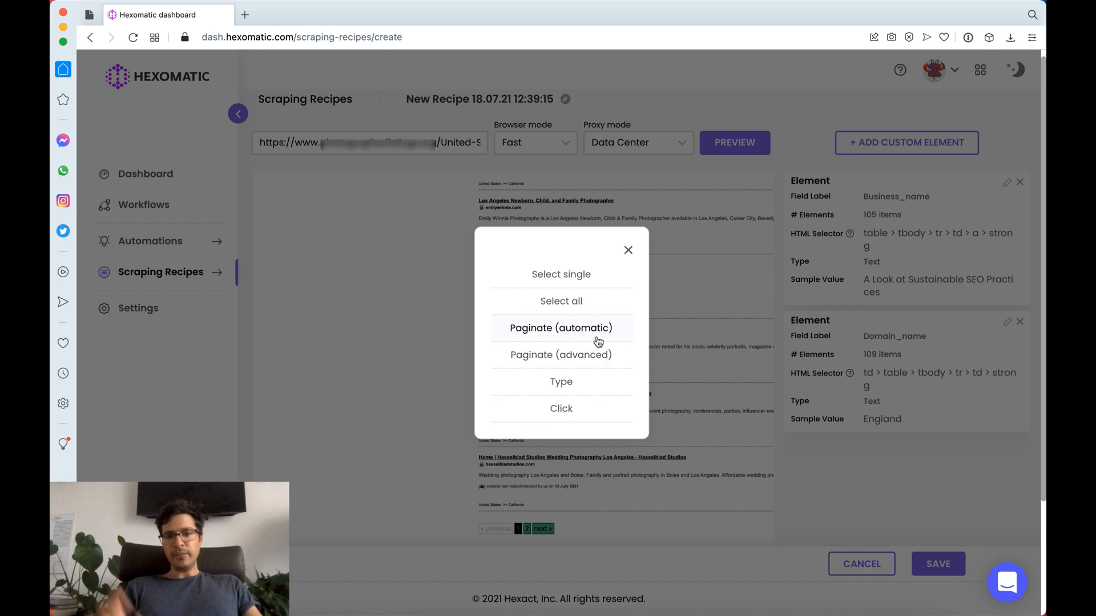
left_click(560, 328)
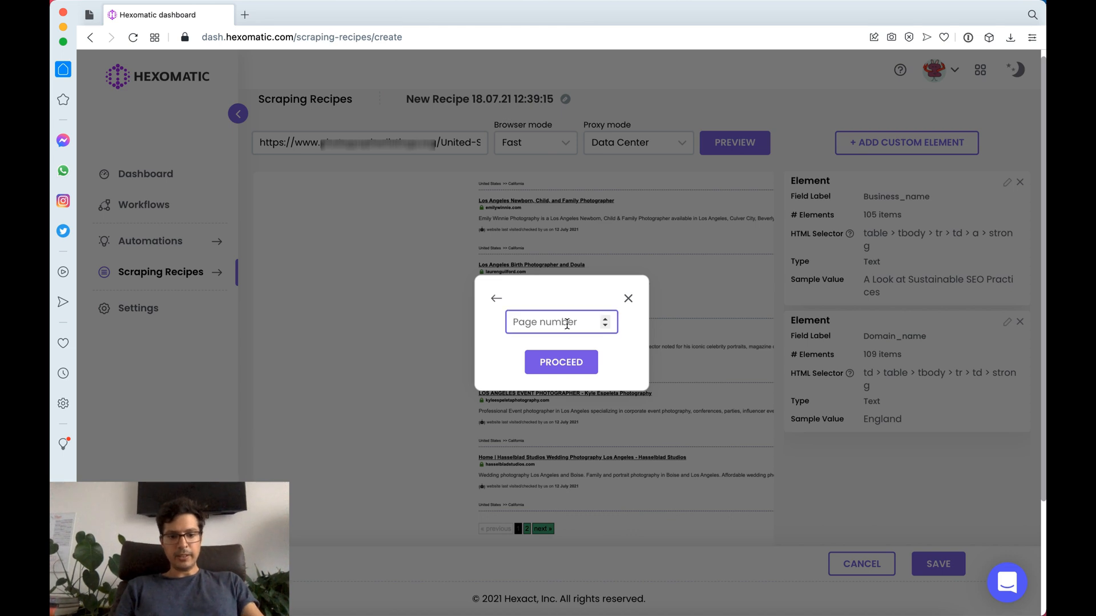
type("2")
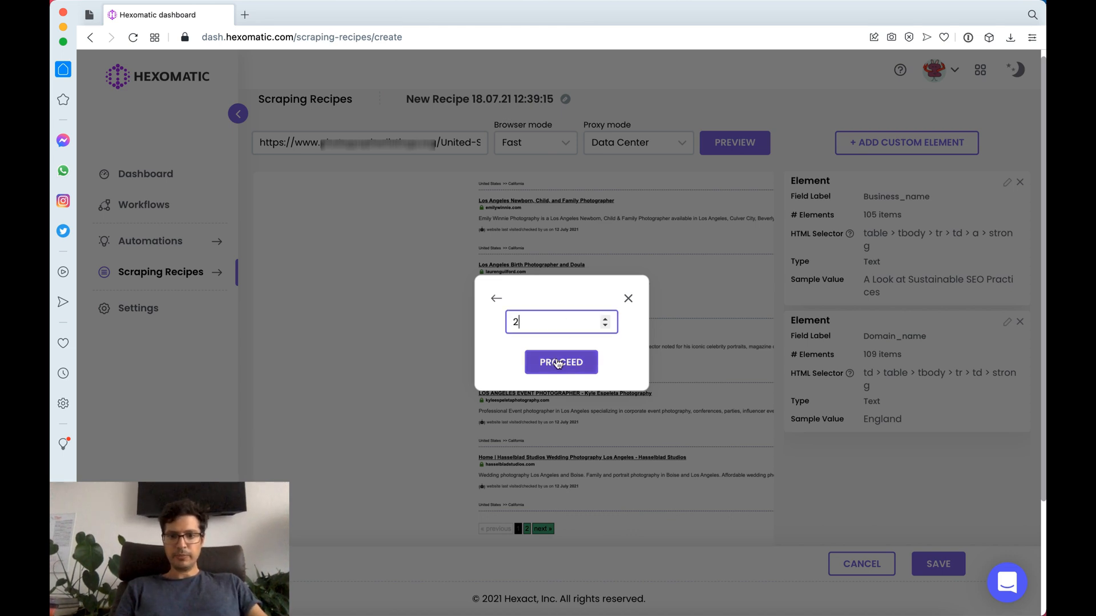
left_click(560, 362)
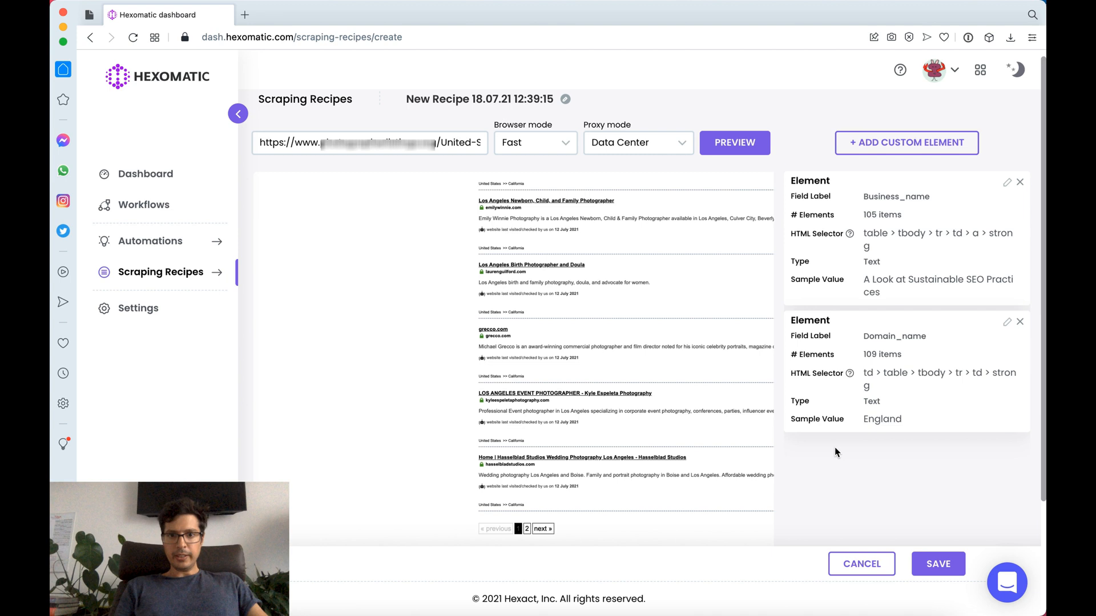
Step: Rename the recipe to Get photographers and save it
left_click(565, 98)
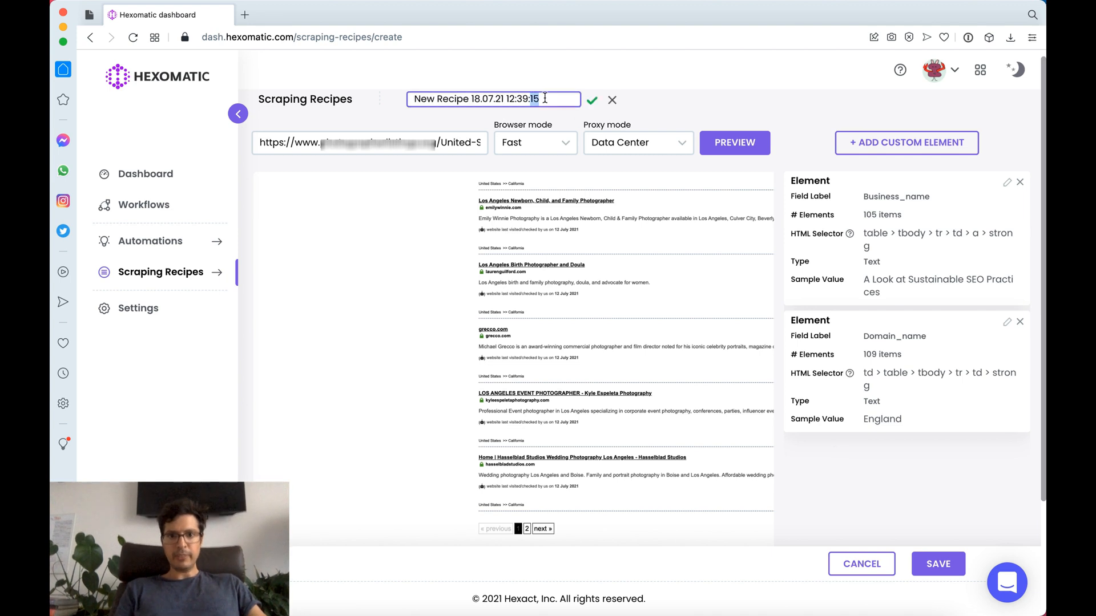
type("Get p")
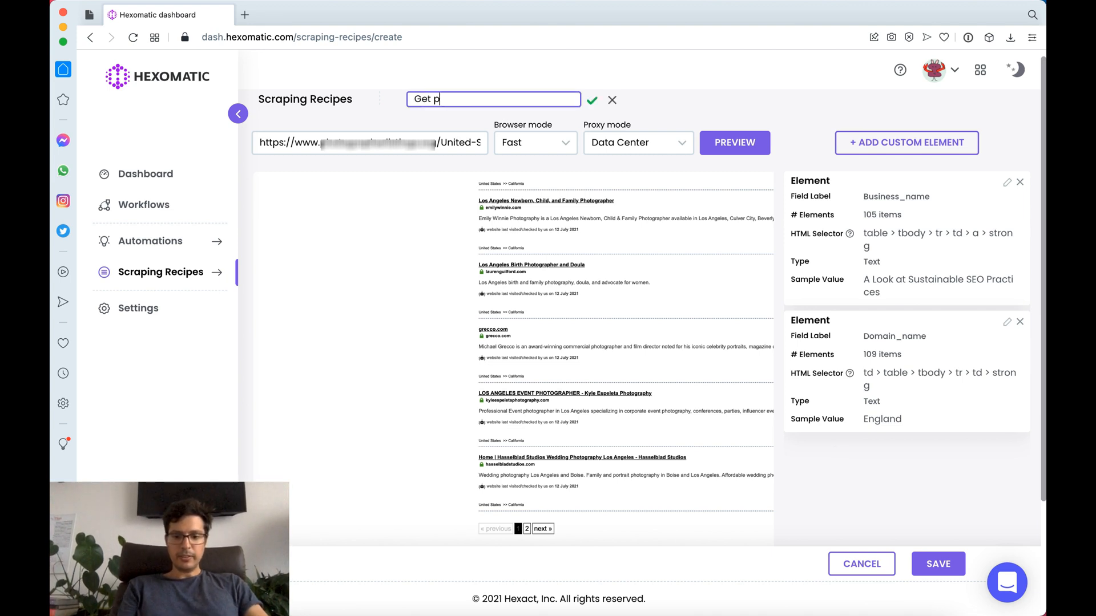
type("hotographer")
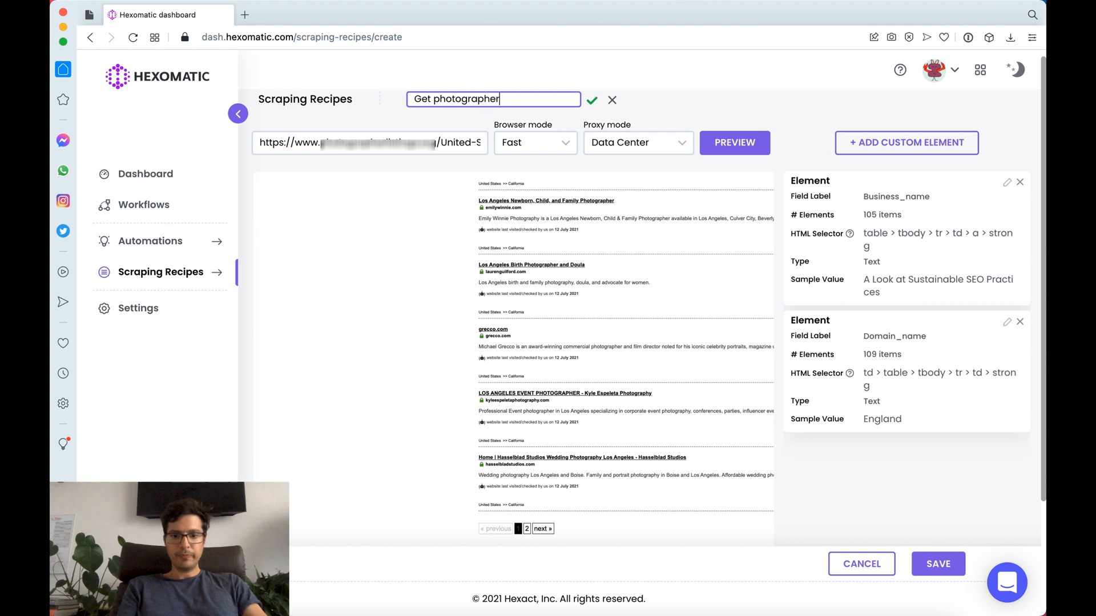
left_click(592, 100)
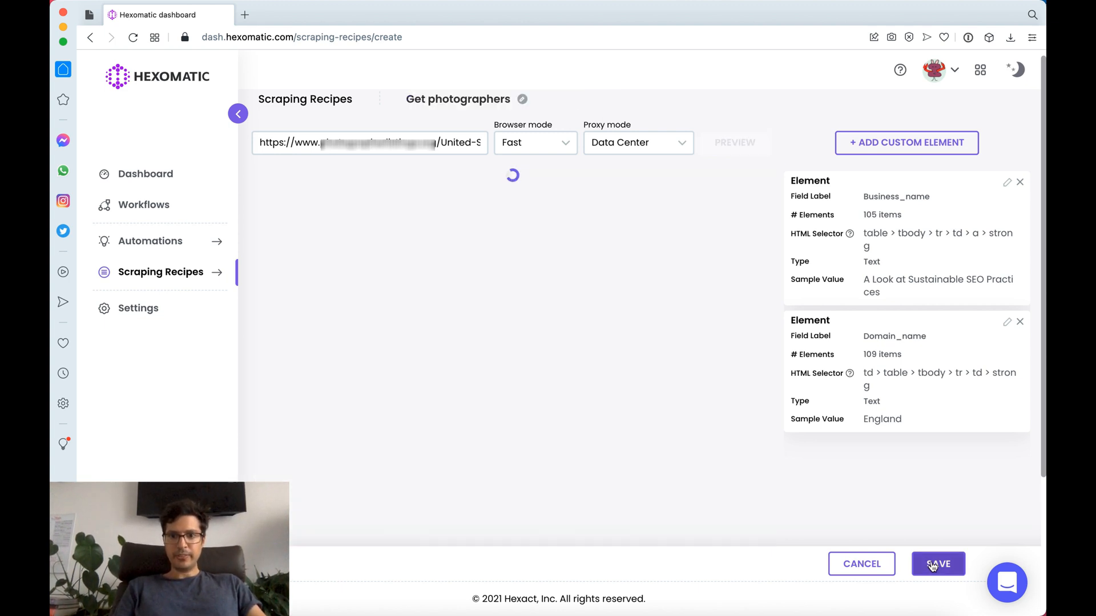
left_click(938, 564)
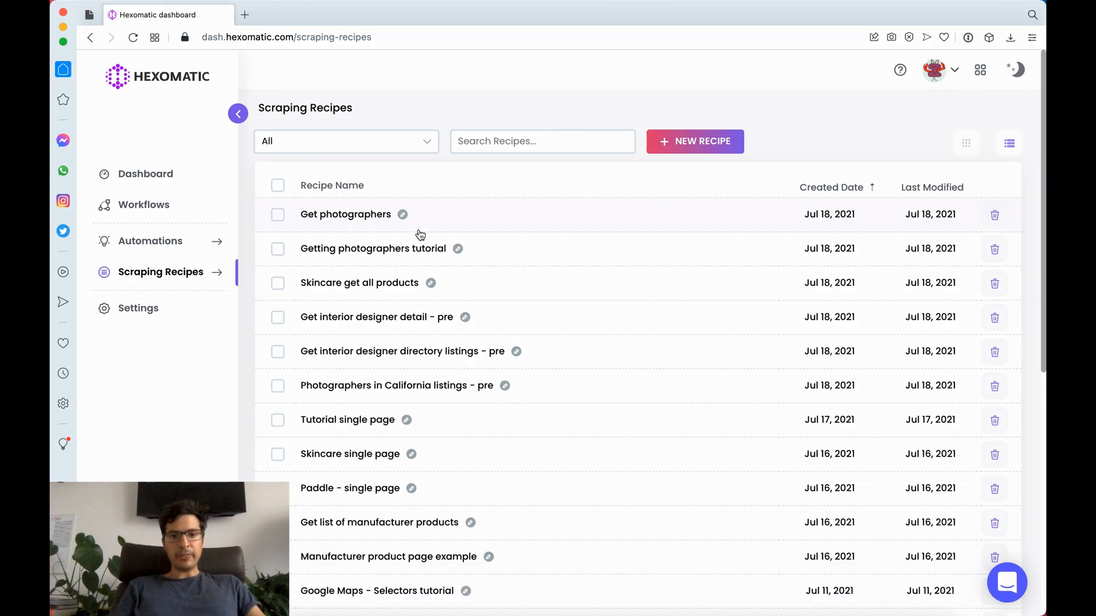
mouse_move(504, 212)
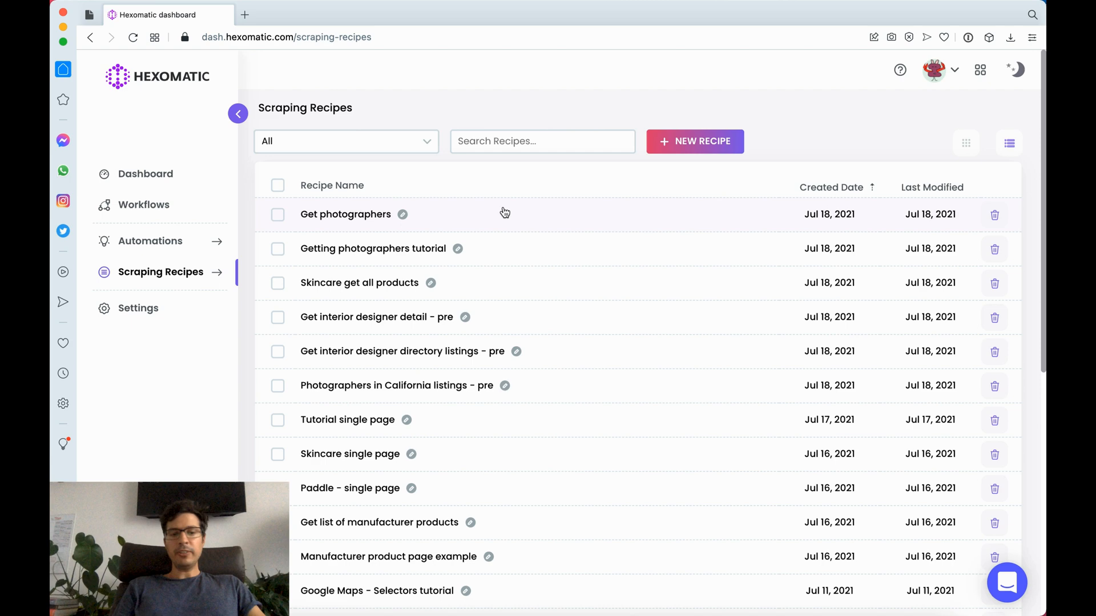
Step: Create a new workflow with the Get photographers scraping recipe as its first step
left_click(144, 204)
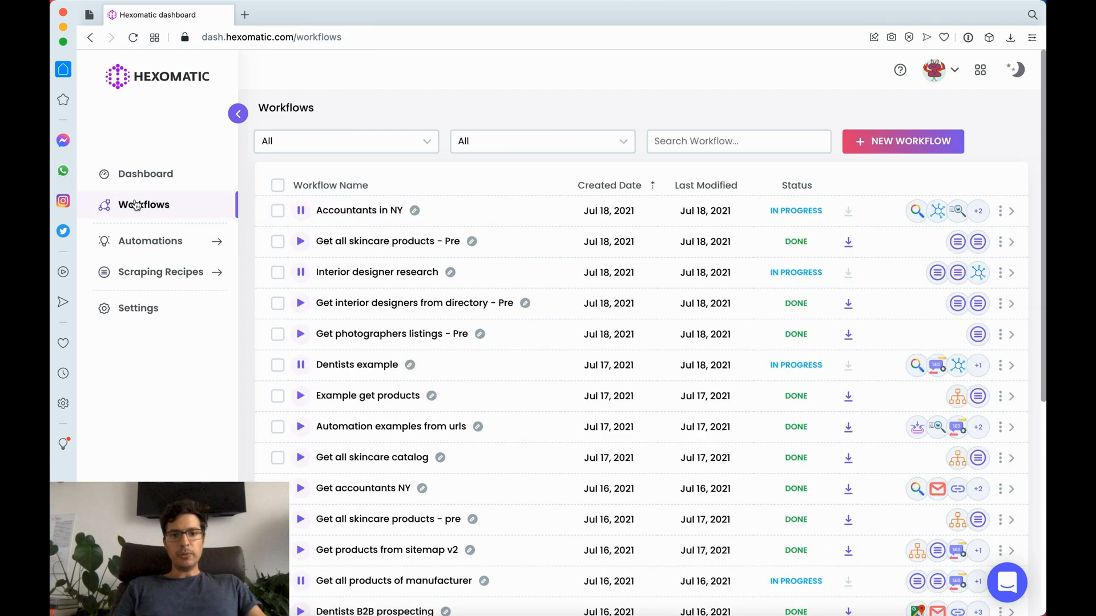
left_click(902, 141)
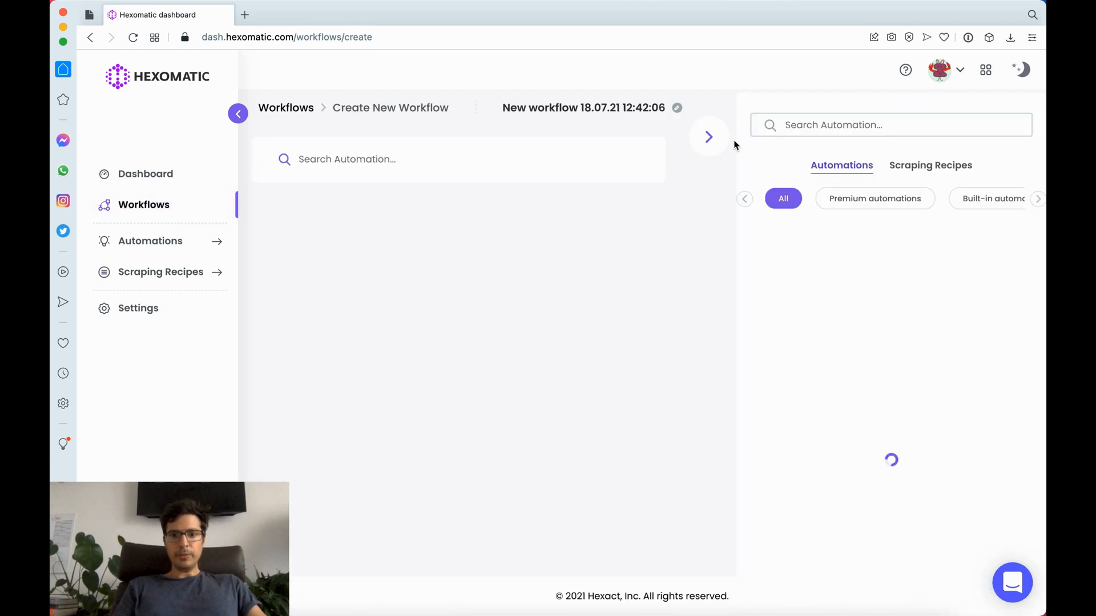
left_click(931, 164)
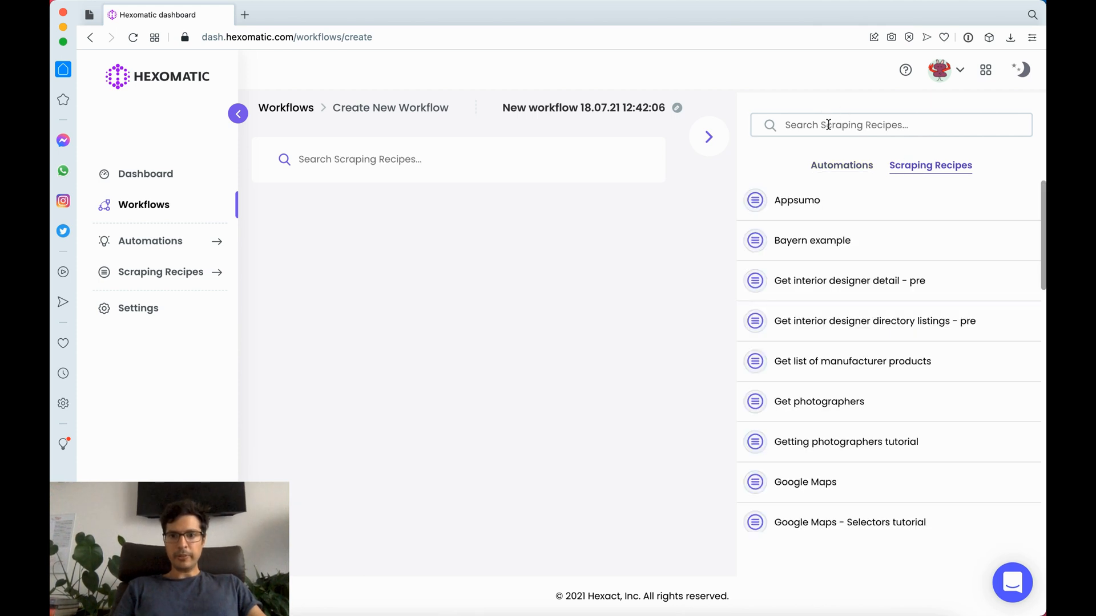
type("phor")
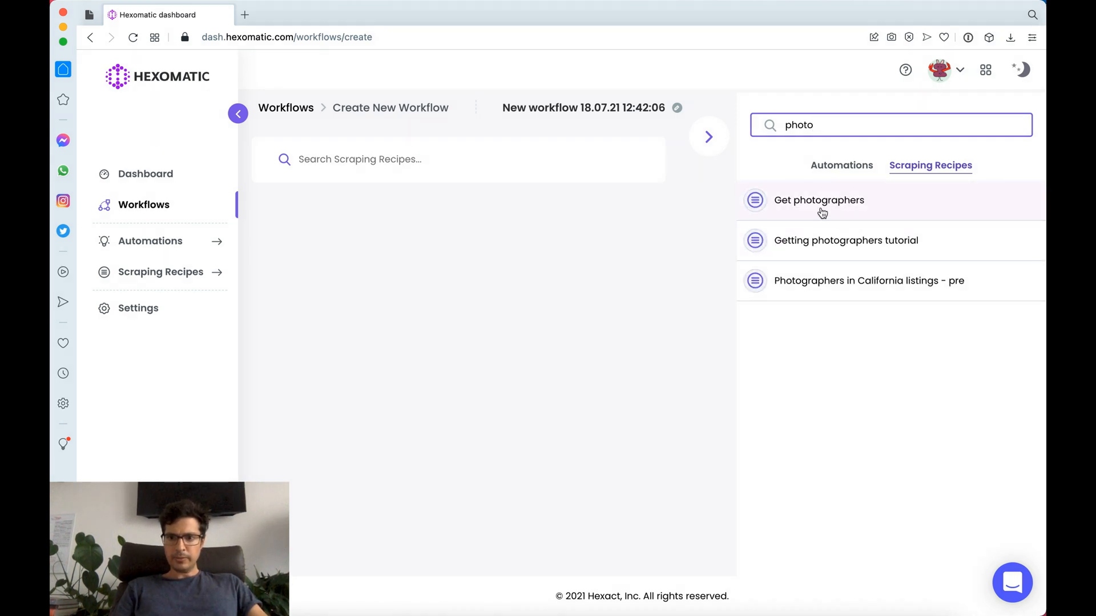
left_click(818, 200)
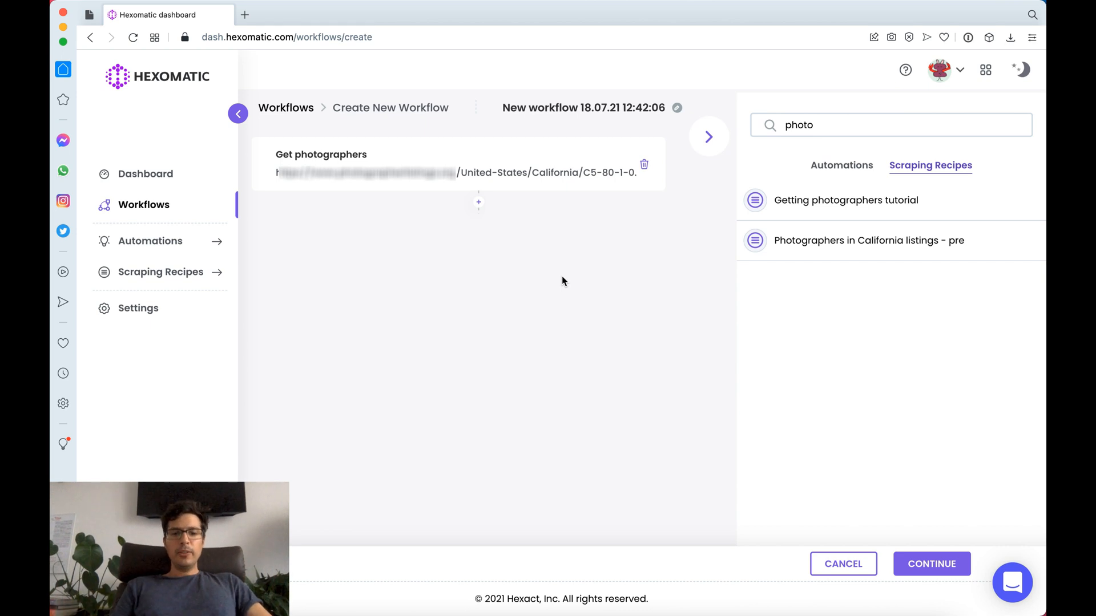
mouse_move(593, 186)
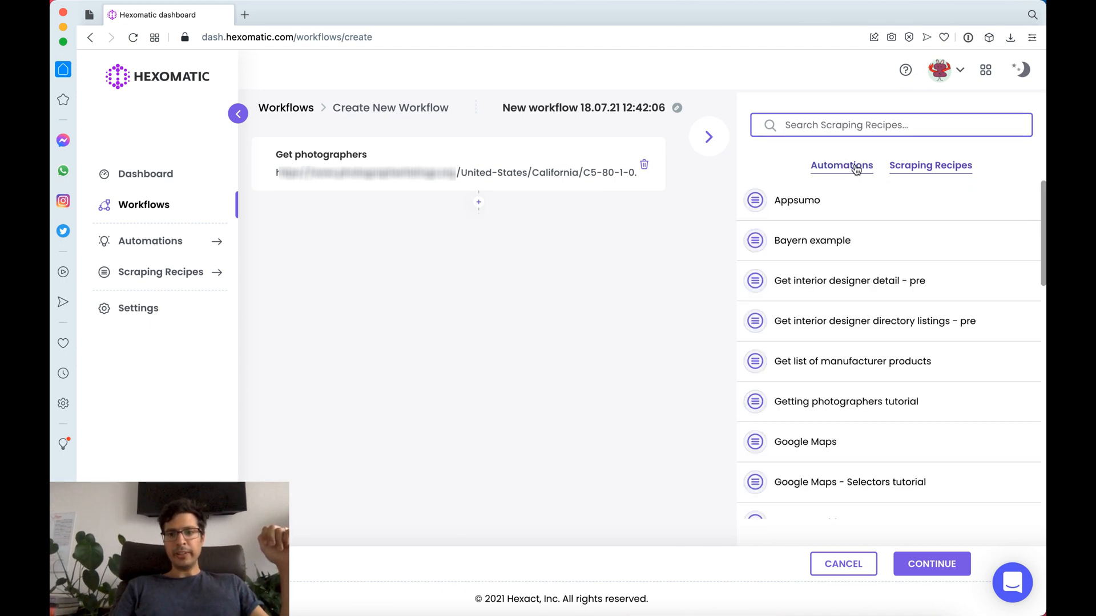
Step: Add a Discover Tech Stack step with Domain Name as its source
left_click(841, 164)
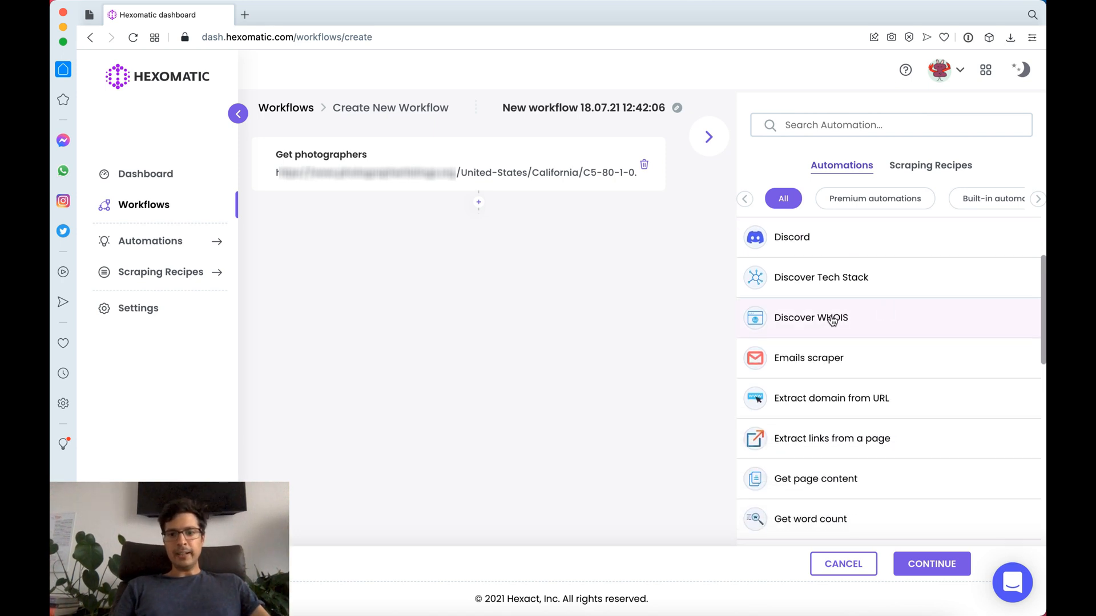
left_click(821, 277)
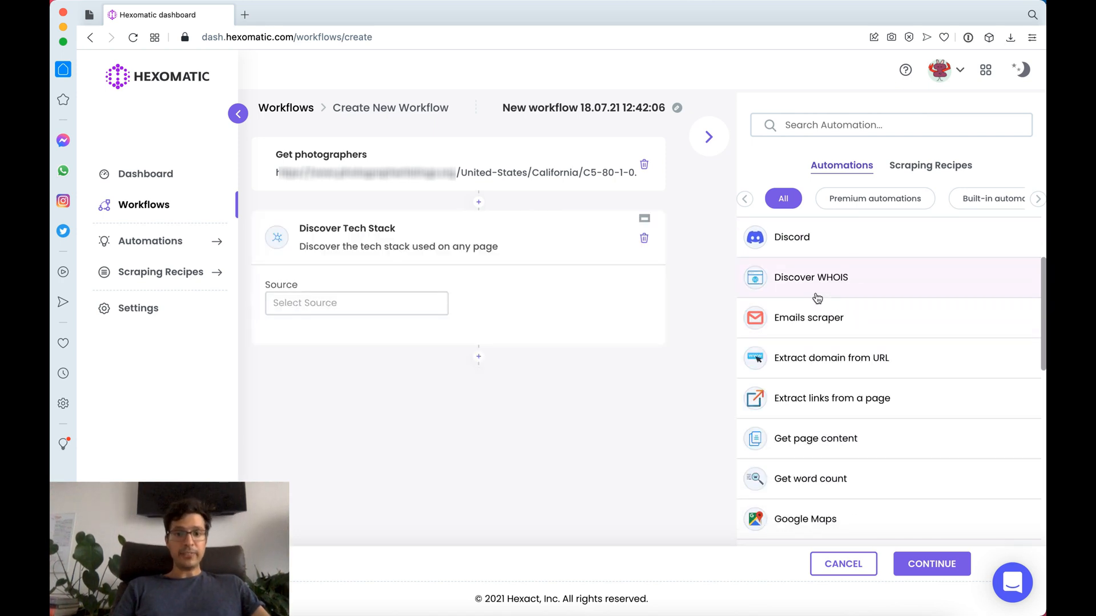
left_click(356, 302)
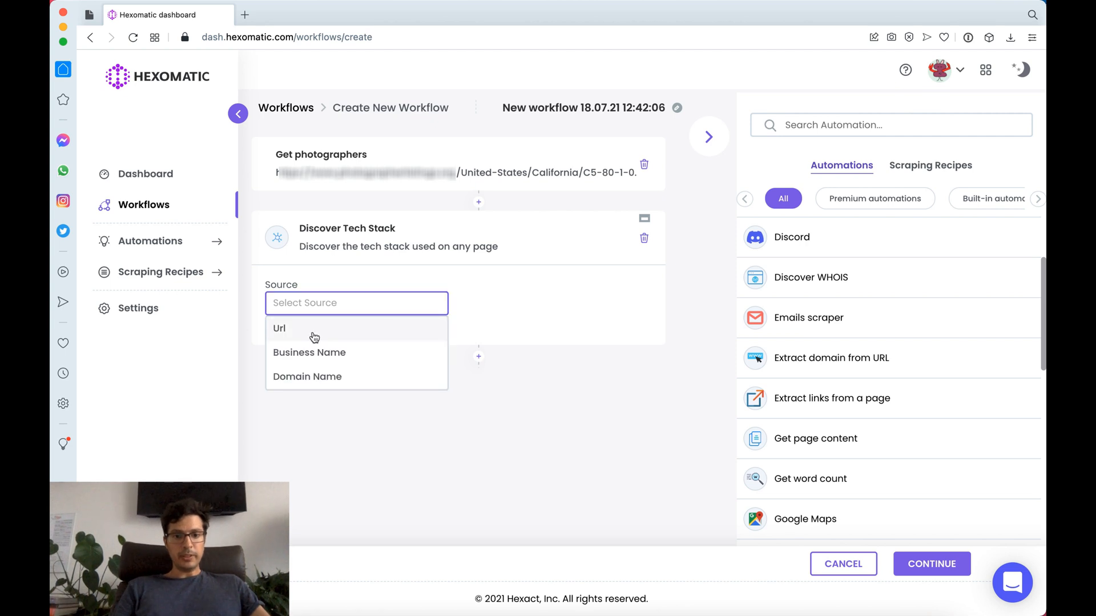
left_click(306, 375)
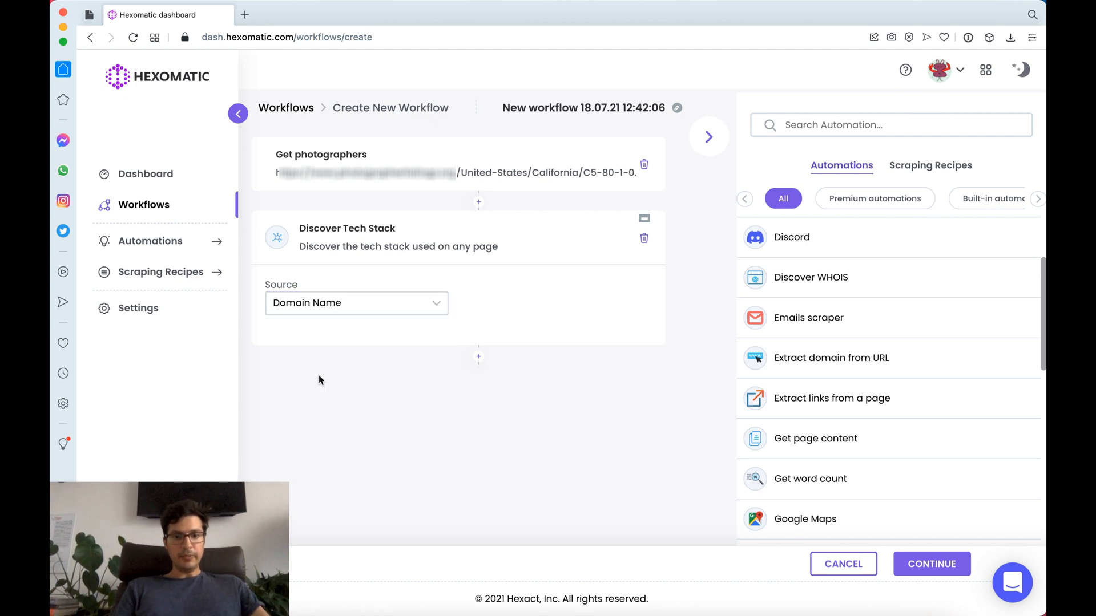
Step: Add a Get word count step with Domain Name as its source
scroll("down", 3)
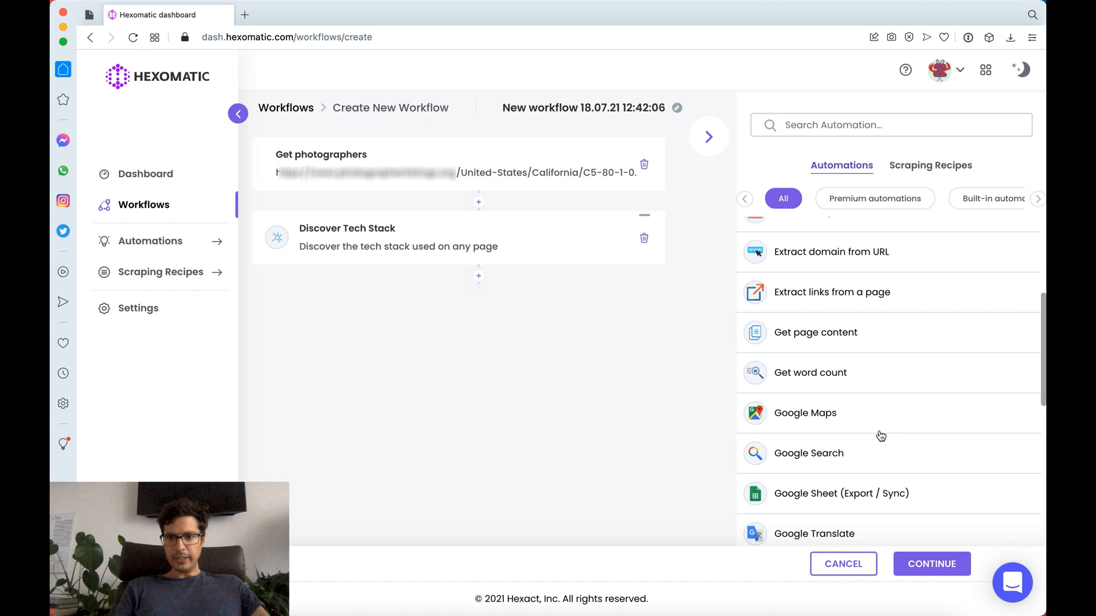
left_click(811, 372)
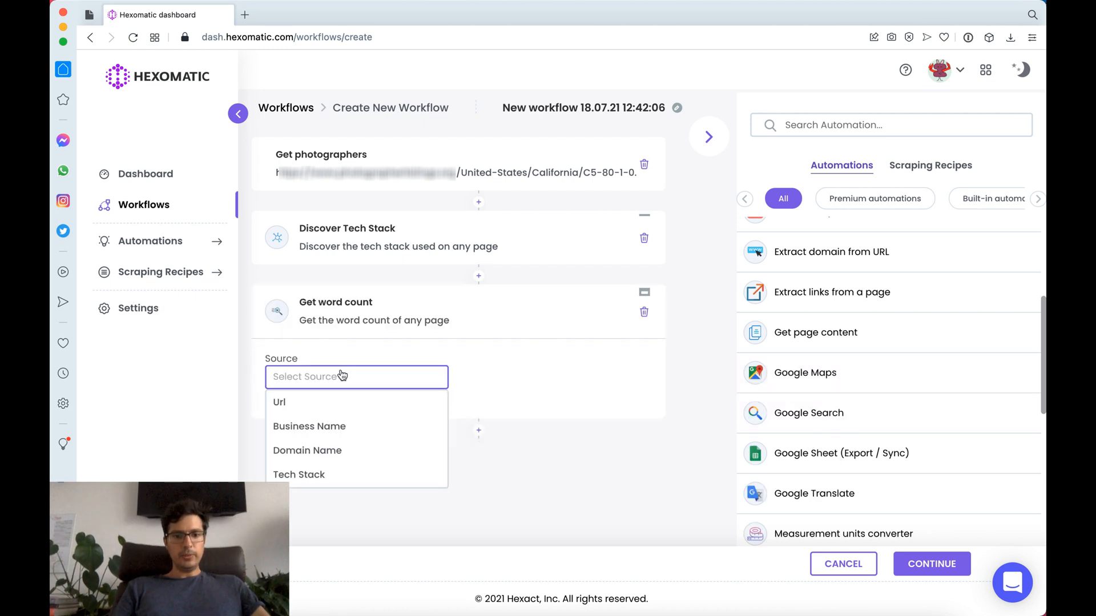
left_click(307, 449)
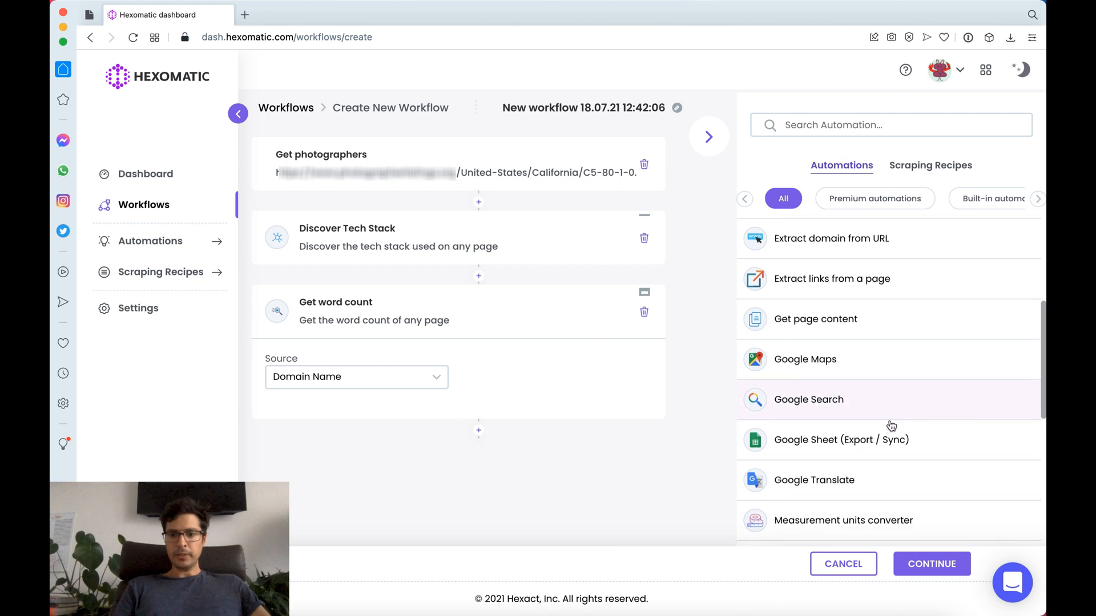
scroll("down", 3)
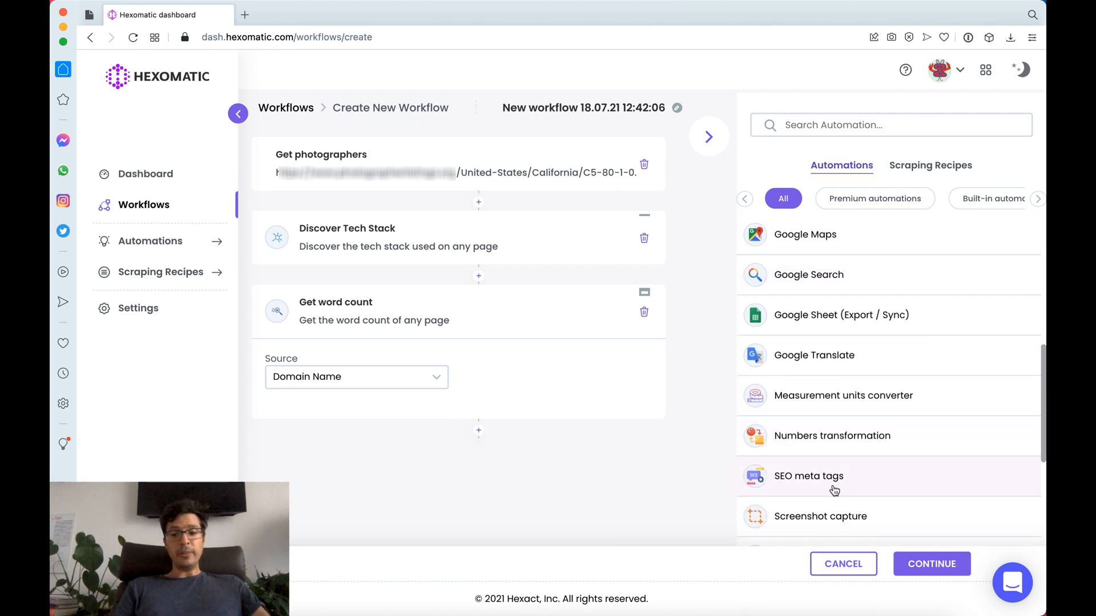
Step: Add an SEO meta tags step reading Domain Name and extracting title tag and meta description
left_click(808, 476)
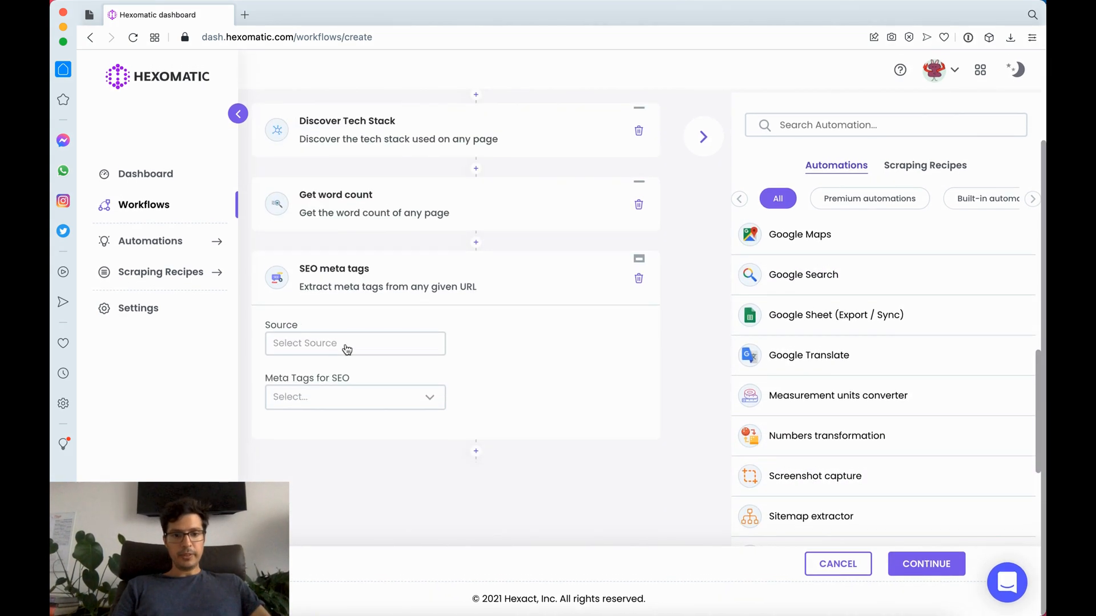
left_click(354, 343)
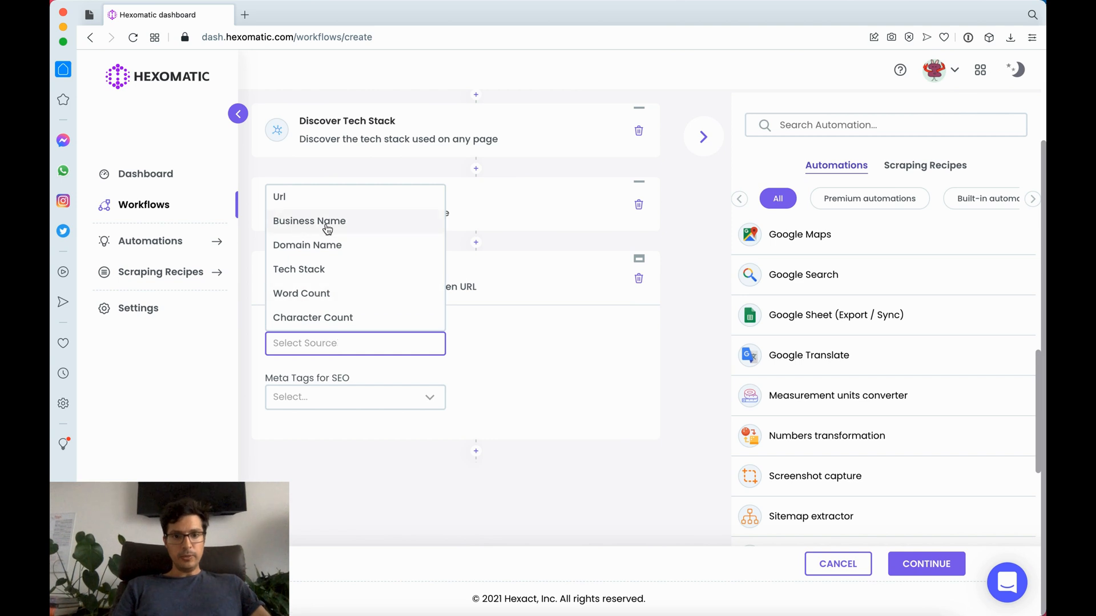
left_click(307, 244)
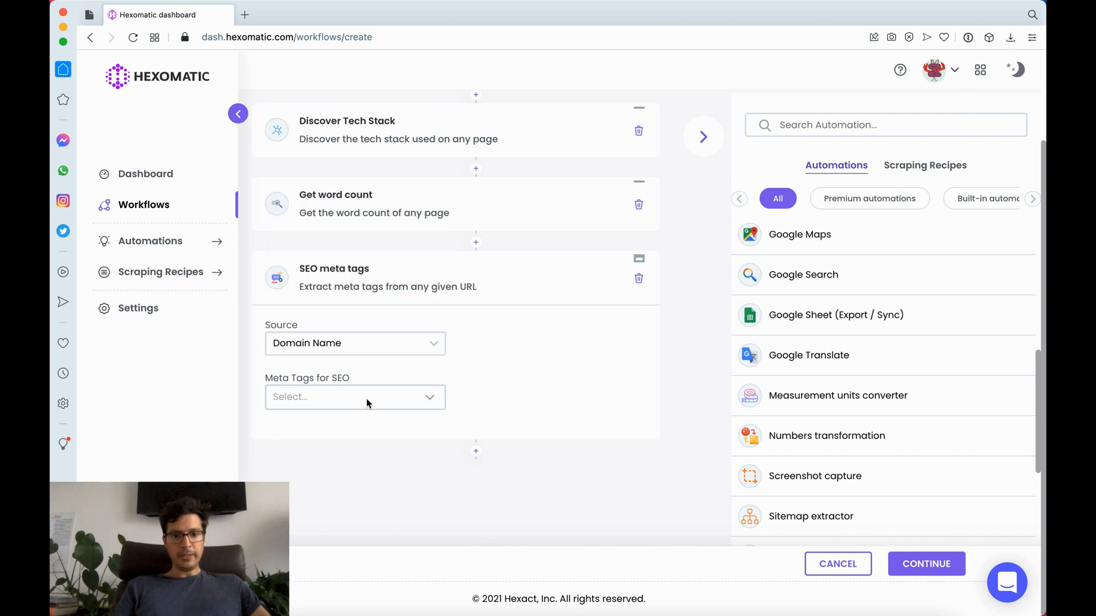
left_click(354, 398)
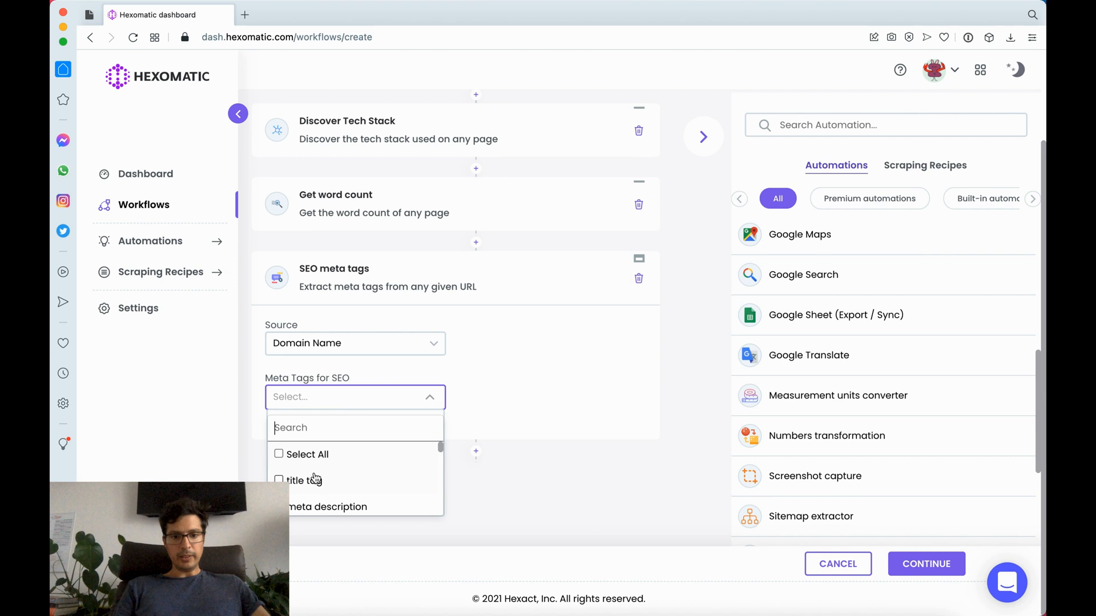
left_click(279, 481)
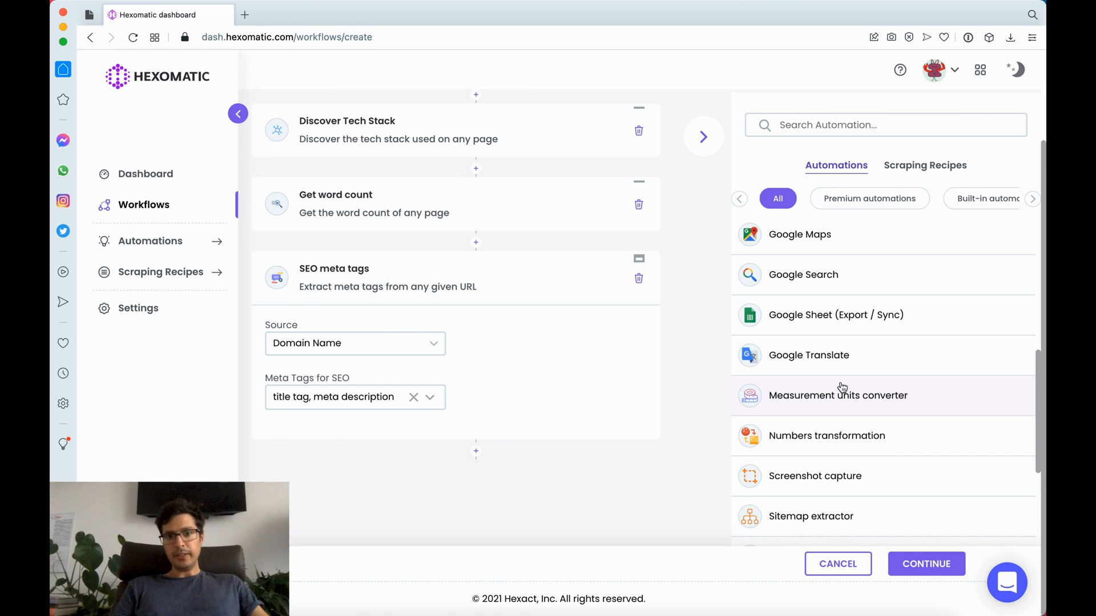
scroll("down", 3)
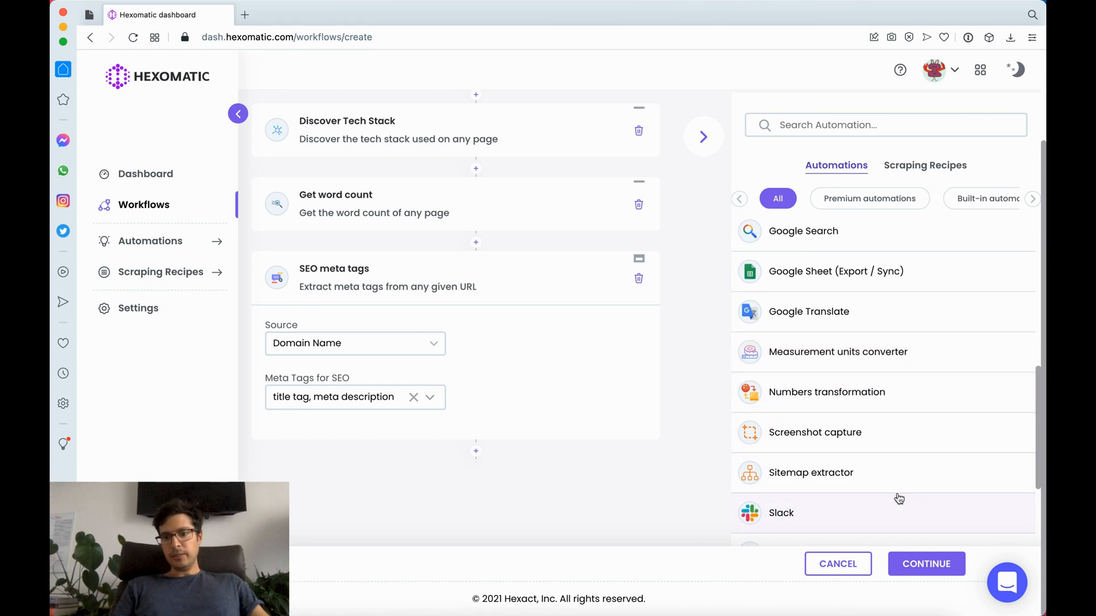
scroll("down", 3)
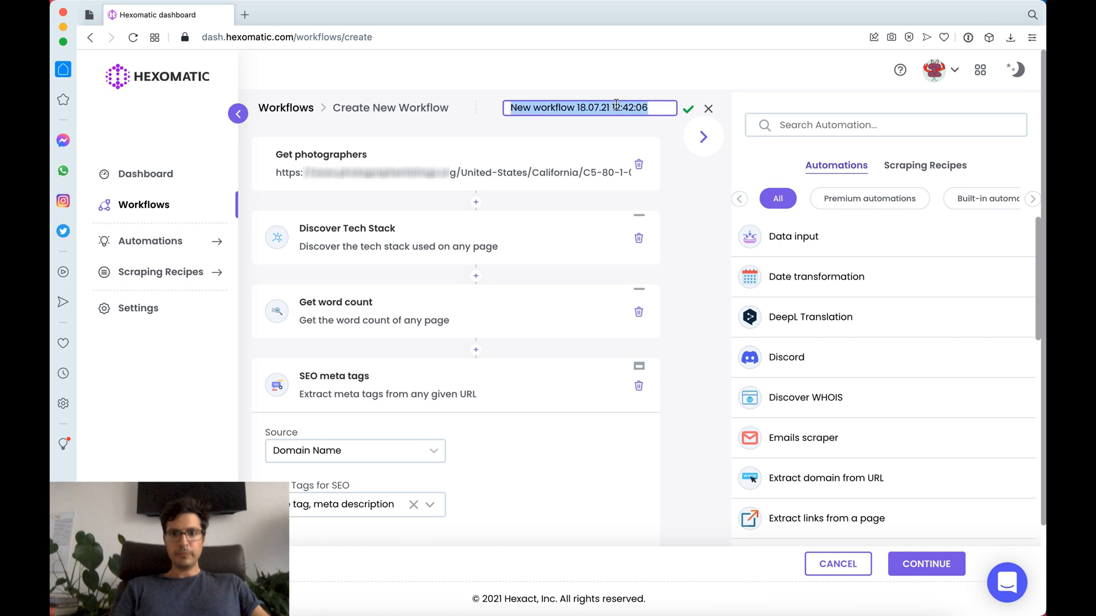
Step: Rename the workflow 'Getting photographers', continue, and choose Run now to launch it
type("Getting photographers")
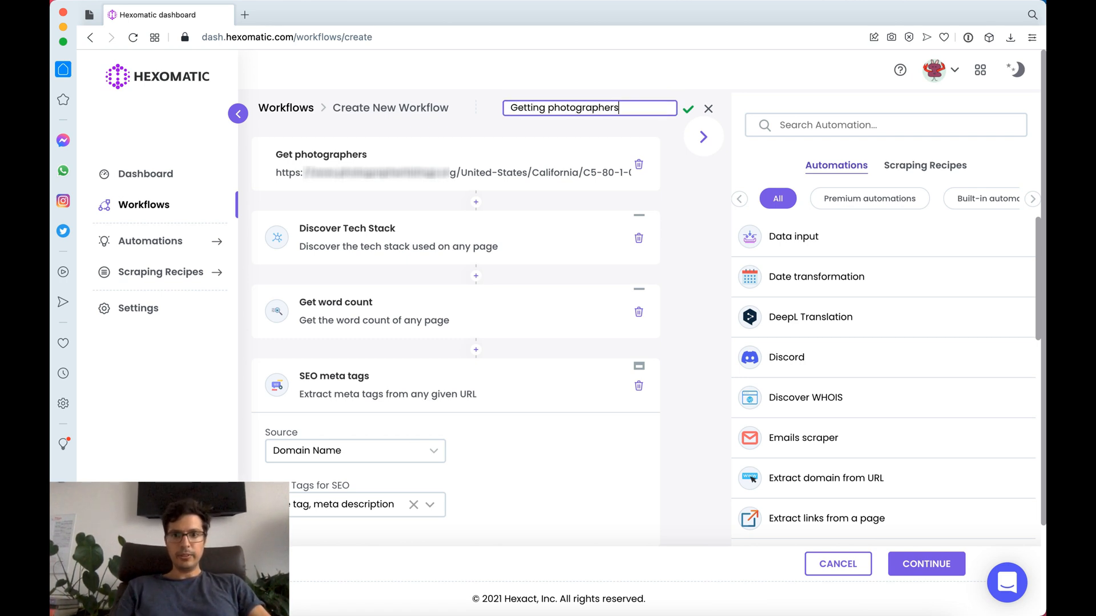
left_click(688, 110)
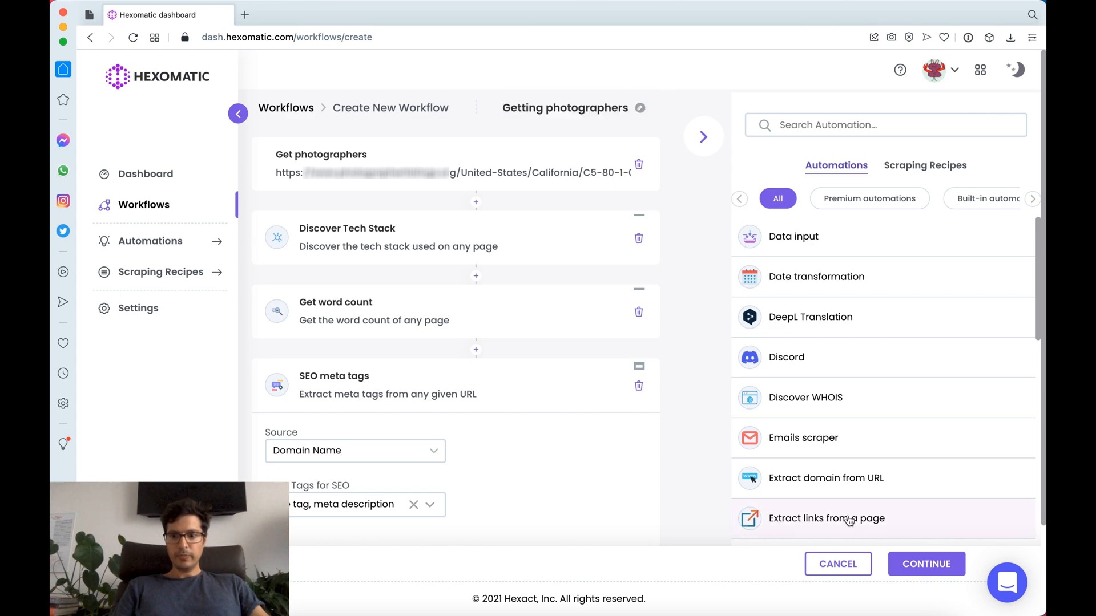
left_click(926, 564)
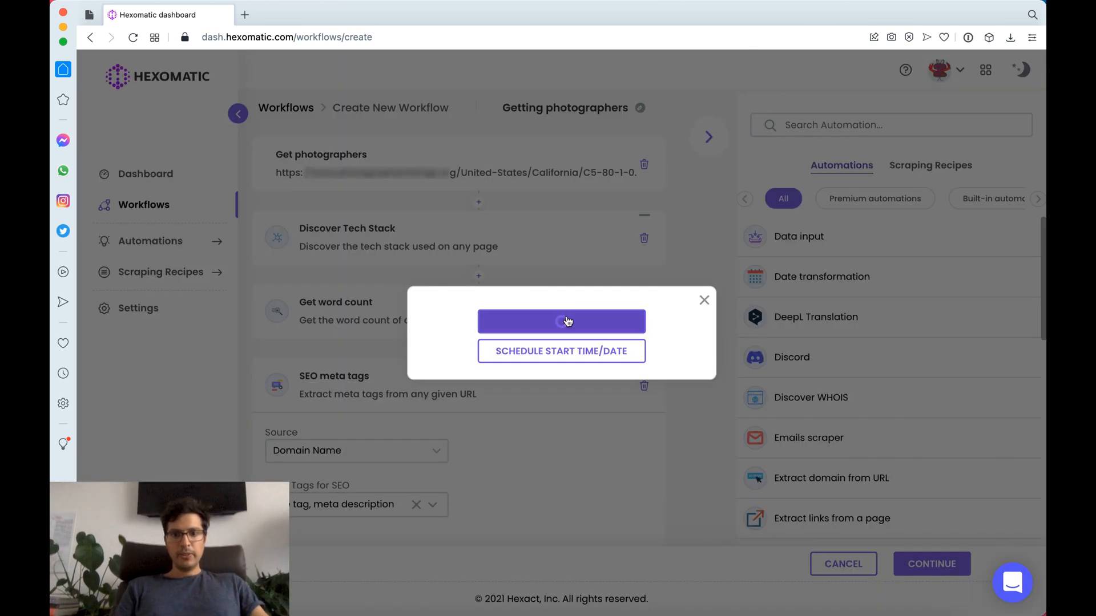
left_click(561, 322)
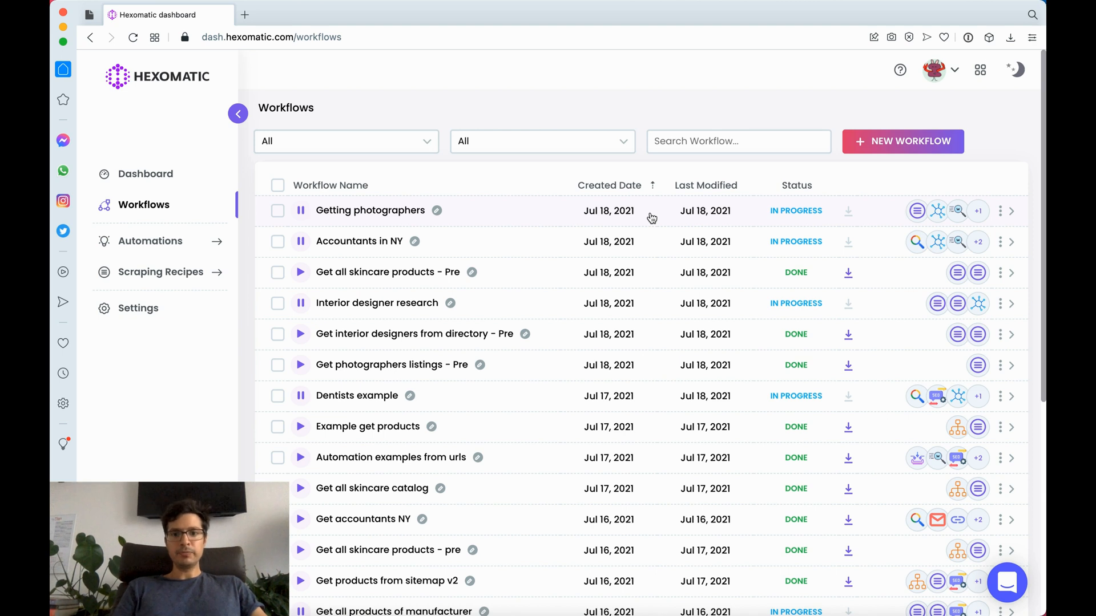
mouse_move(614, 259)
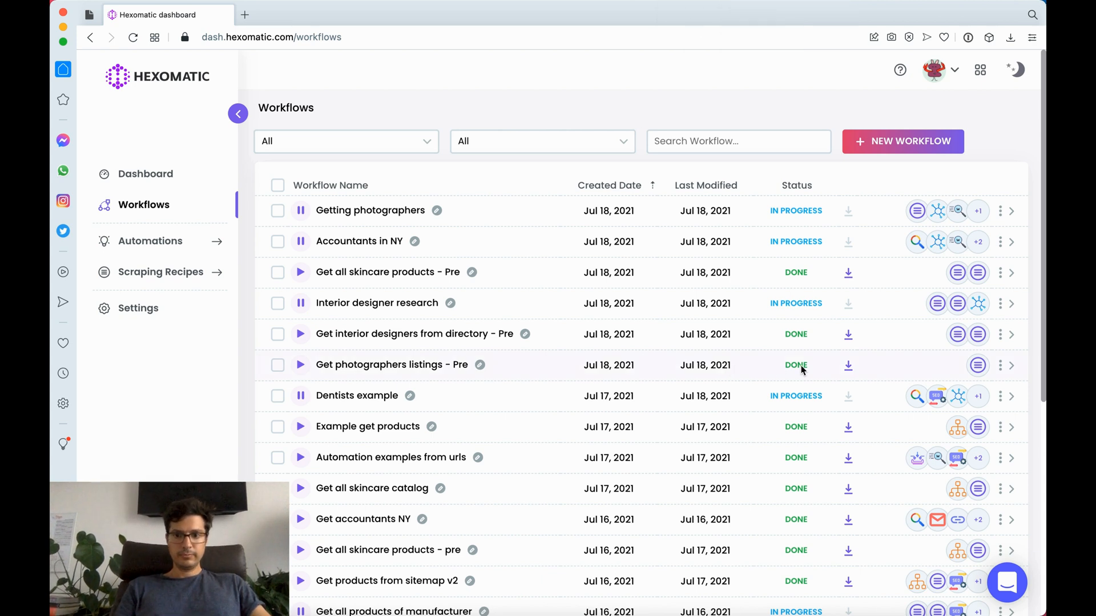
Step: Download the DONE 'Get photographers listings - Pre' results from the Workflows list
left_click(848, 365)
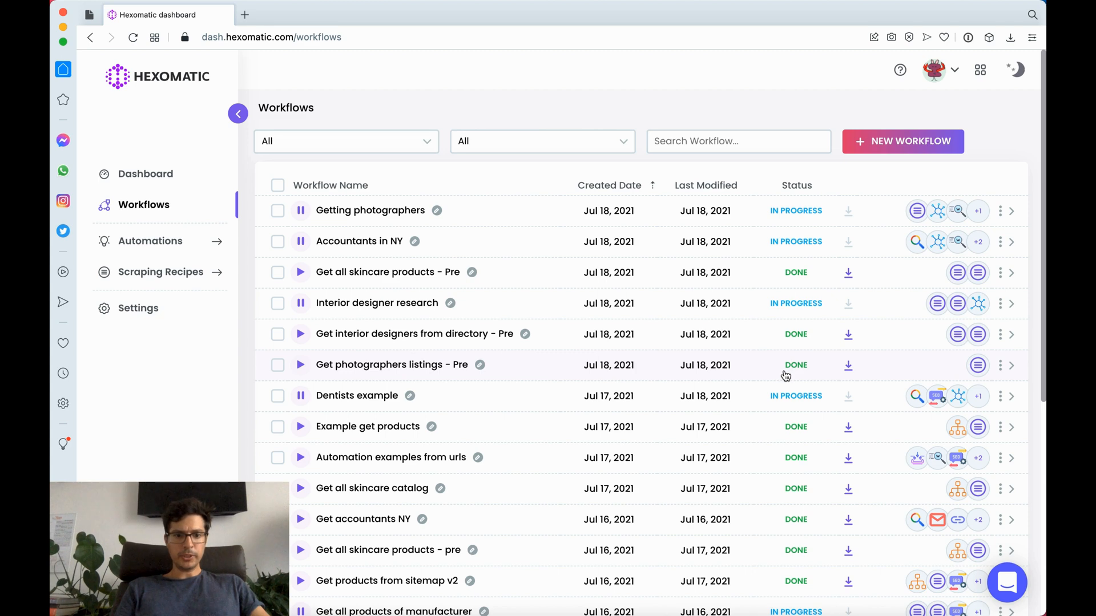
left_click(848, 365)
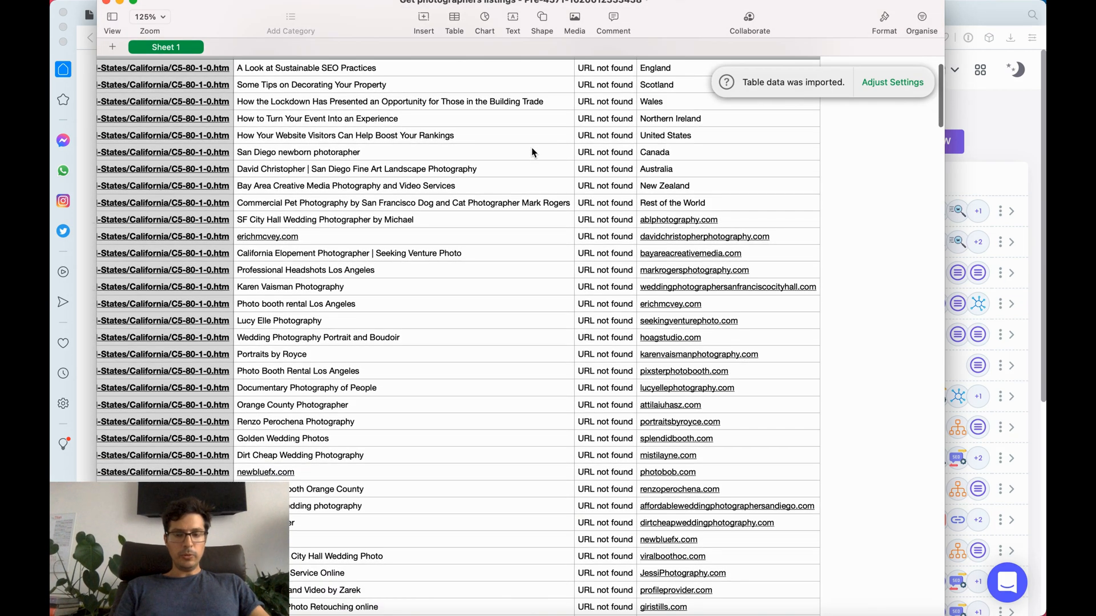
mouse_move(449, 170)
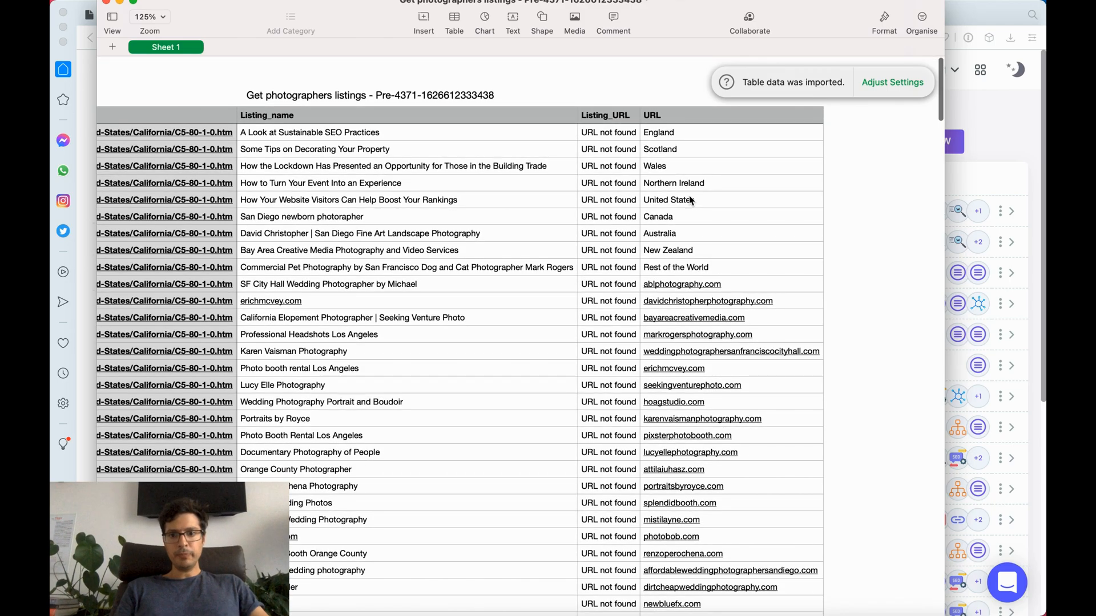
Step: Scroll through Sheet 1 to review the photographer listing names and their domains
scroll("down", 3)
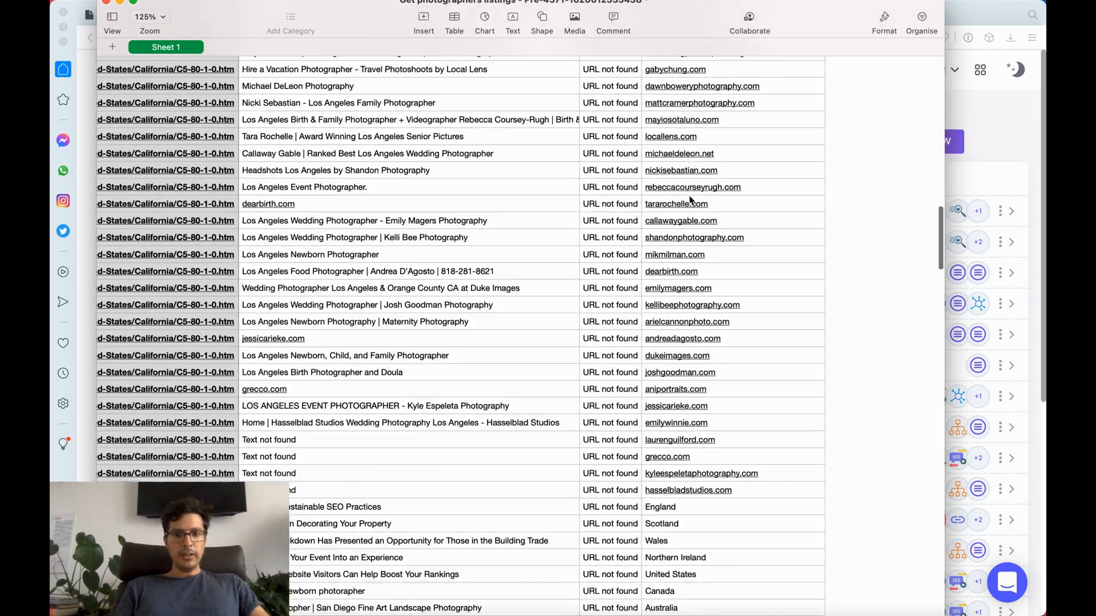
scroll("down", 3)
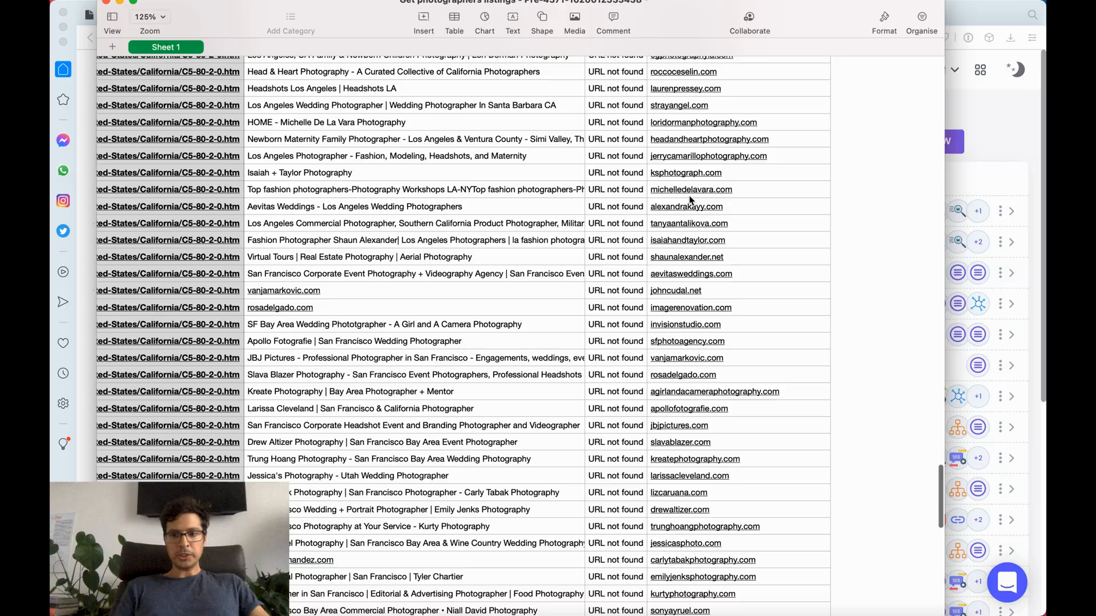